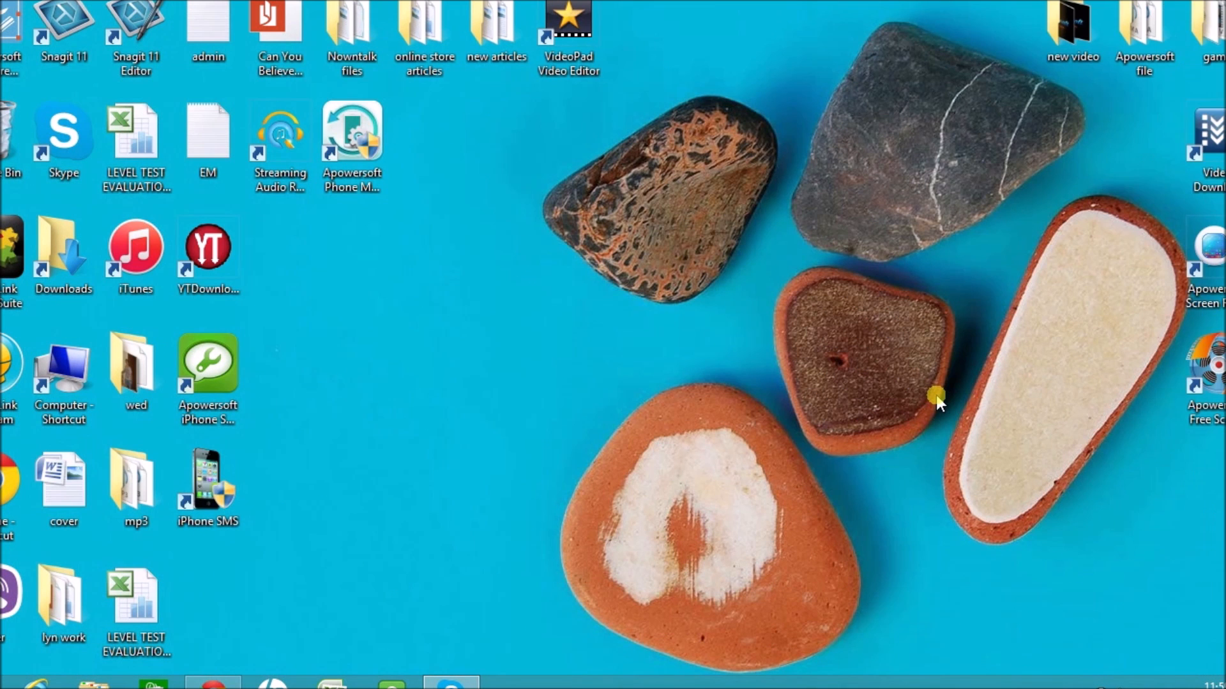
mouse_move(740, 375)
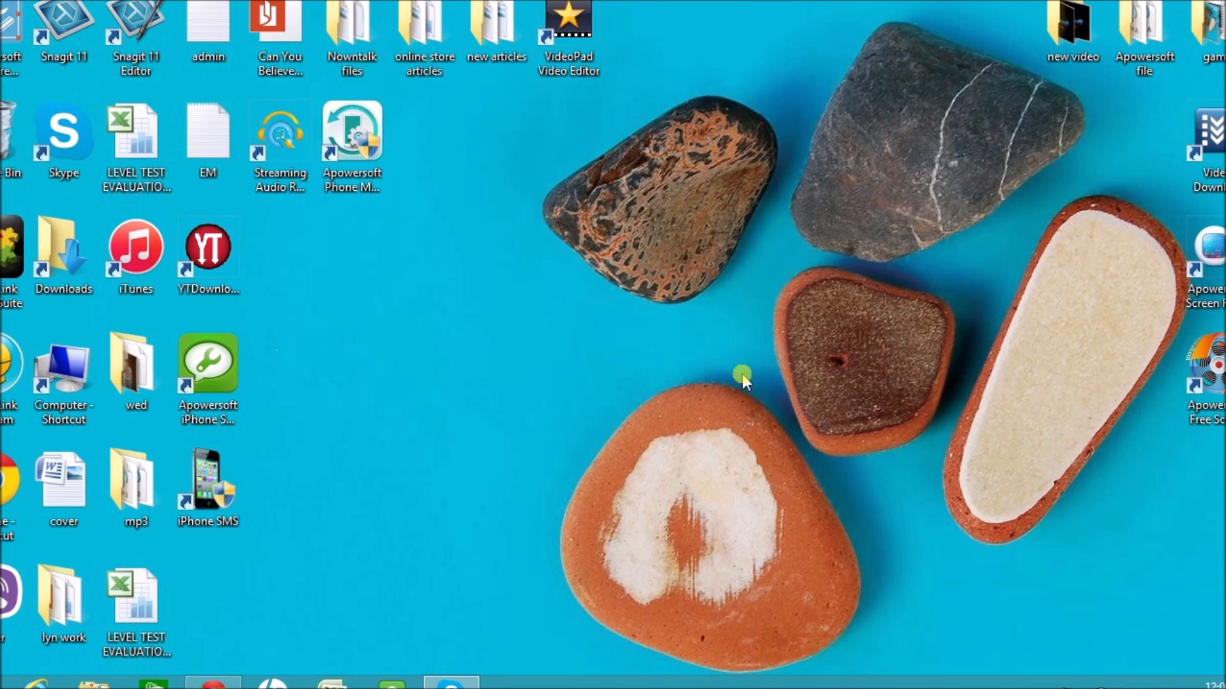
mouse_move(456, 215)
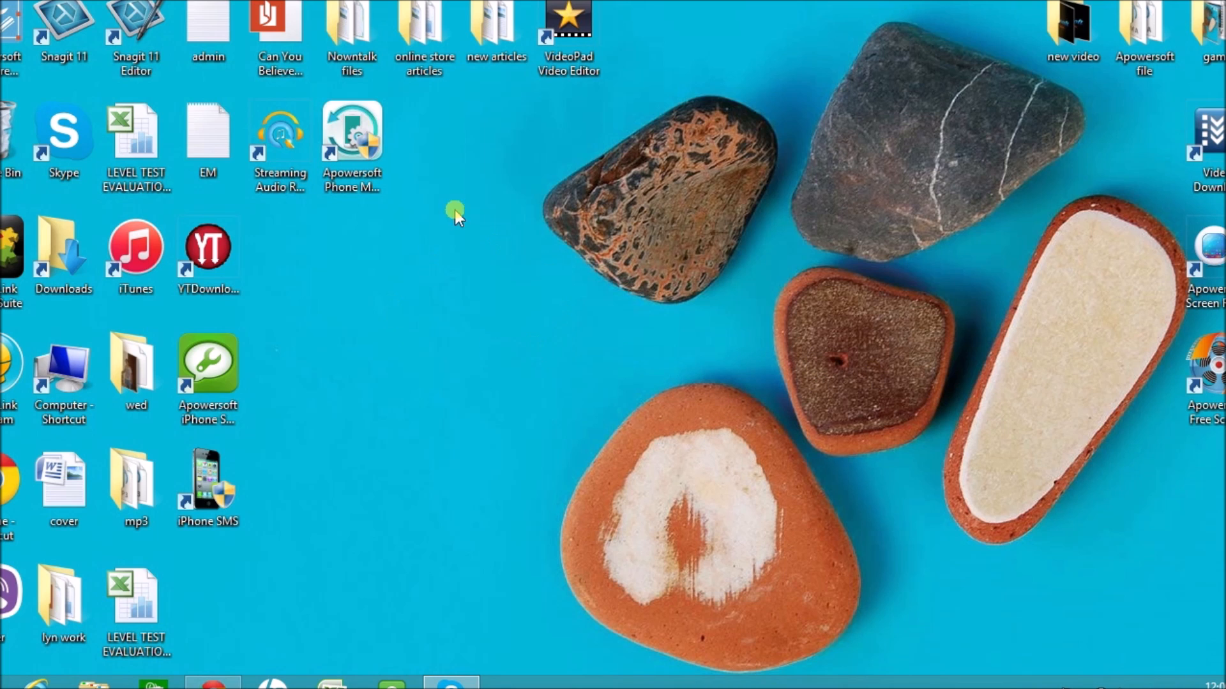
mouse_move(352, 133)
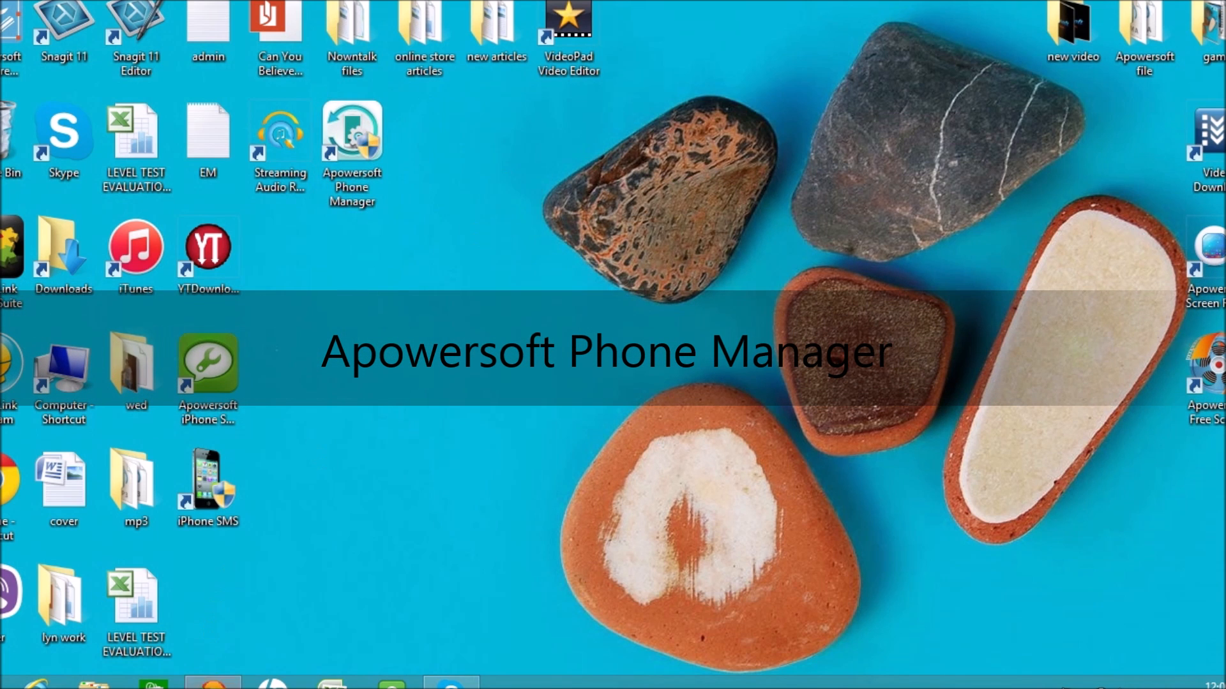
Step: Download phone-manager.exe from the apowersoft.com/phone-manager product page in Chrome
double_click(351, 141)
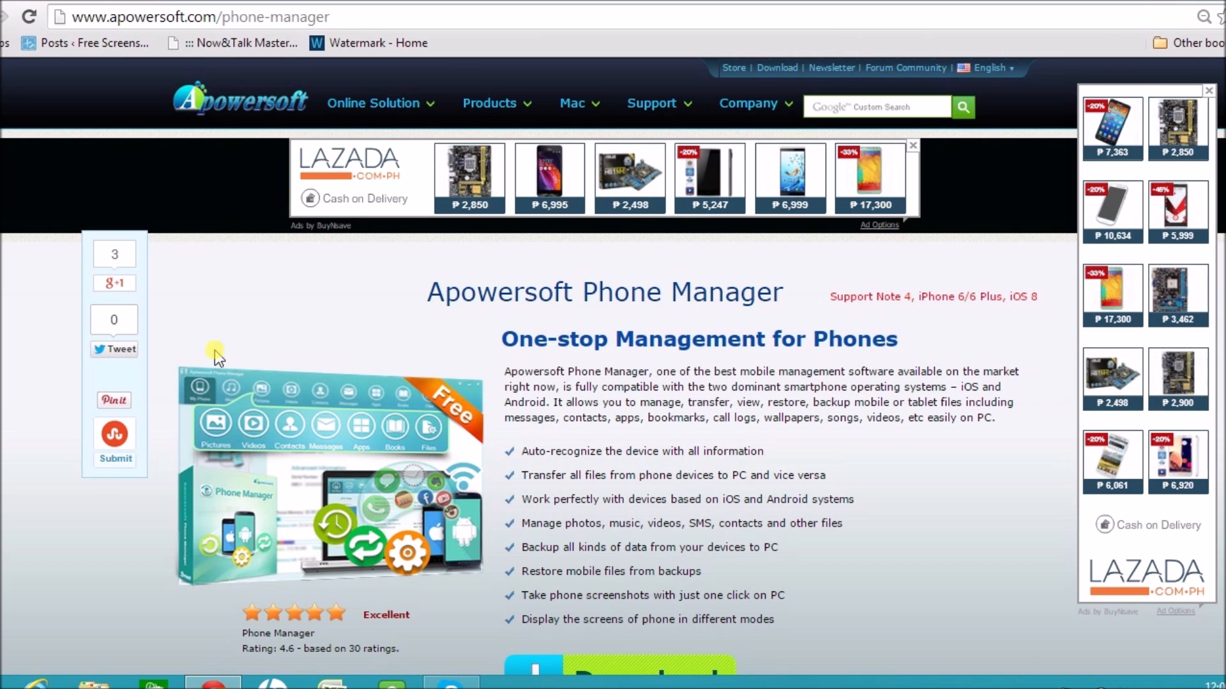
left_click(195, 16)
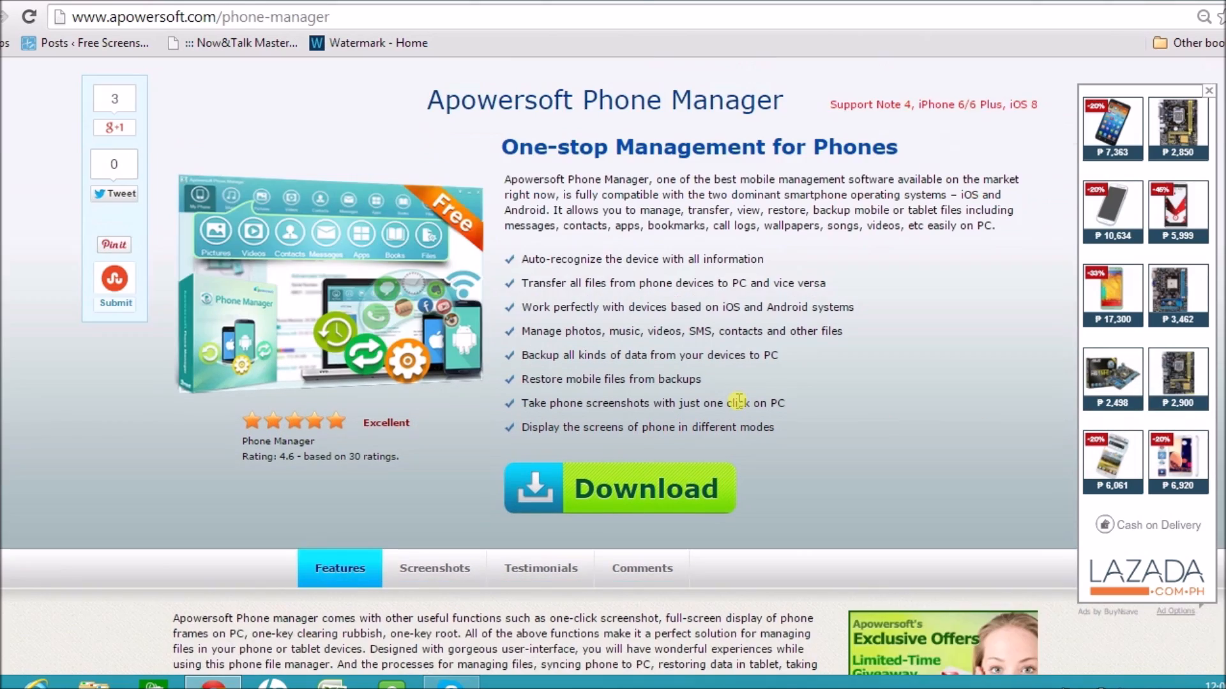
scroll("down", 3)
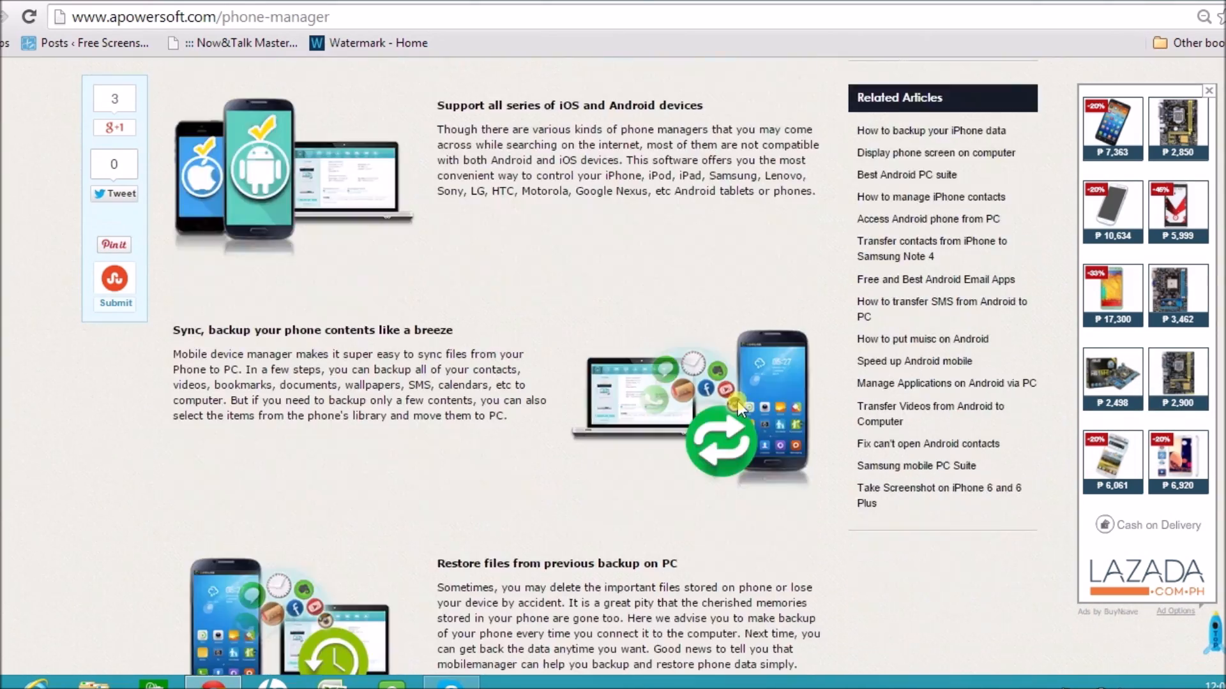
scroll("up", 3)
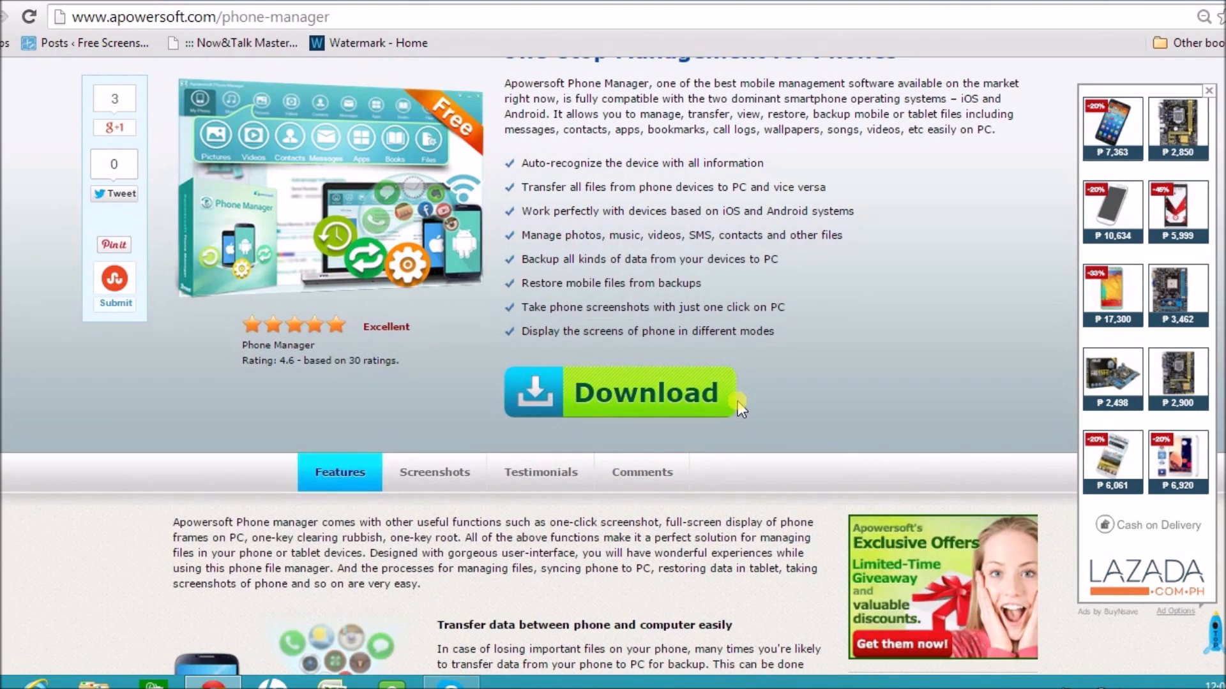
mouse_move(1191, 66)
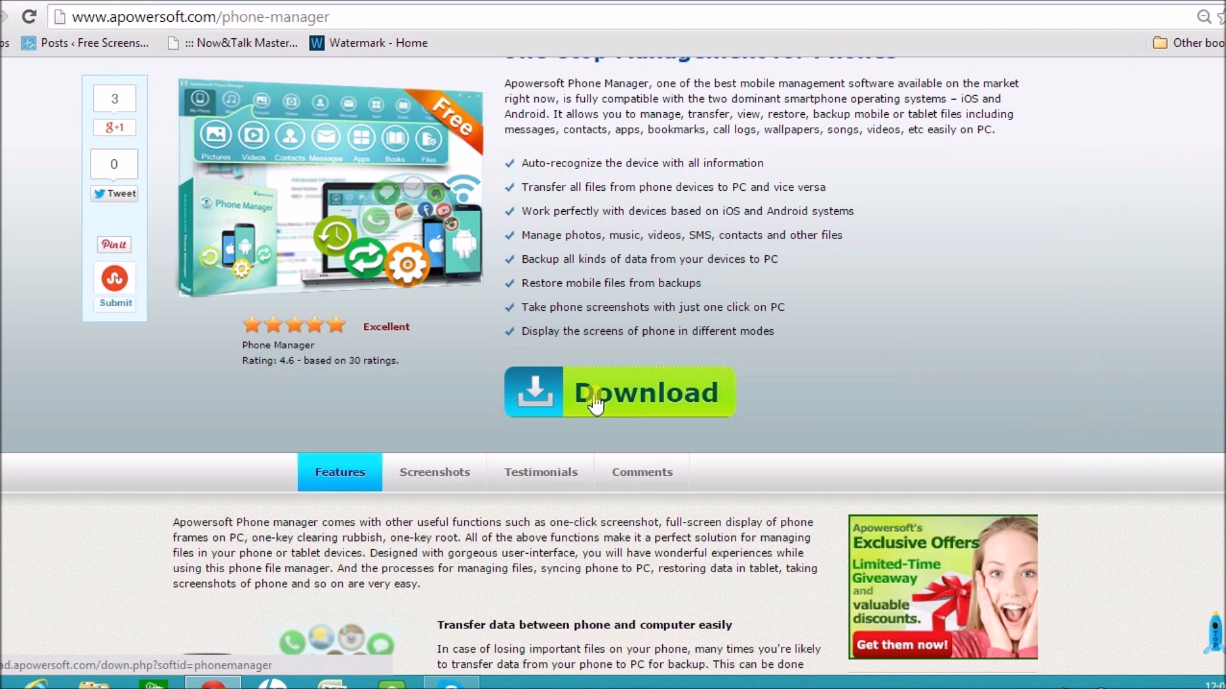
left_click(595, 403)
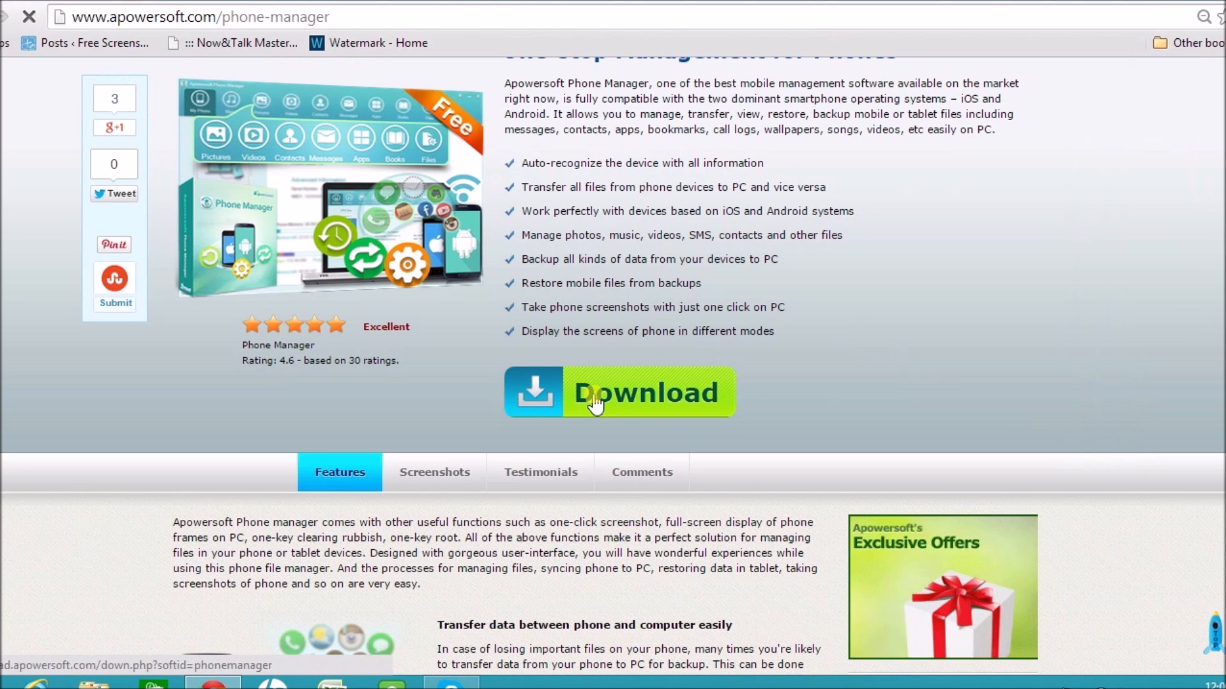
left_click(595, 393)
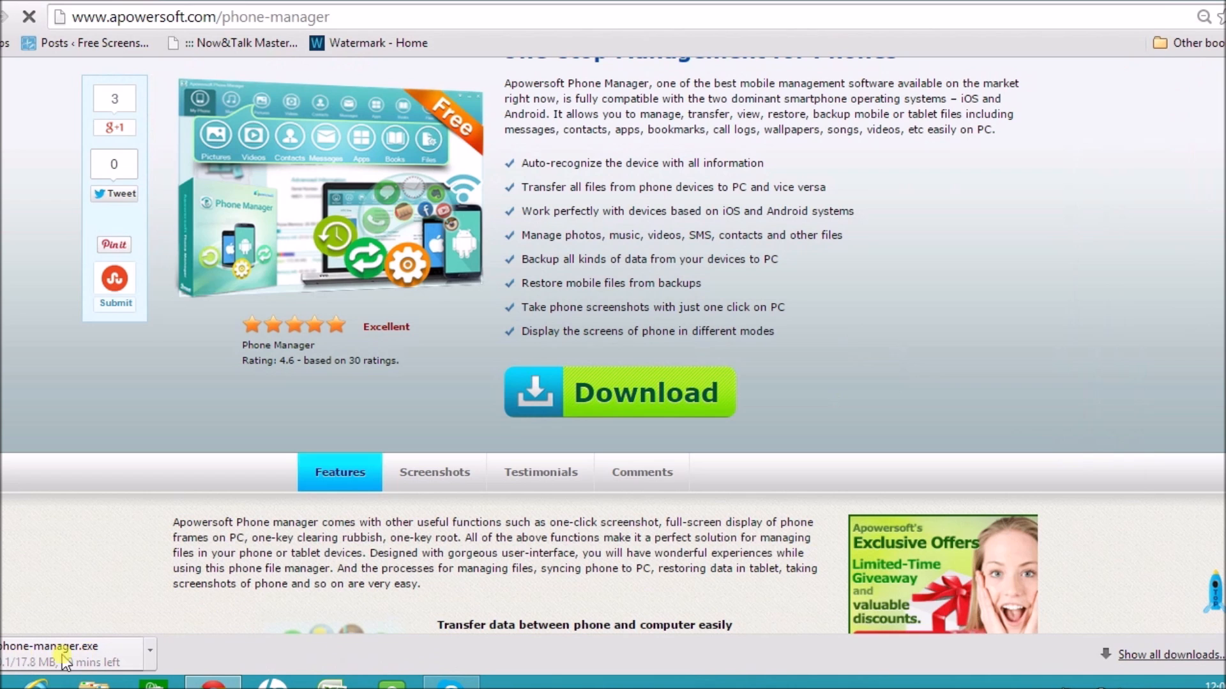
mouse_move(66, 661)
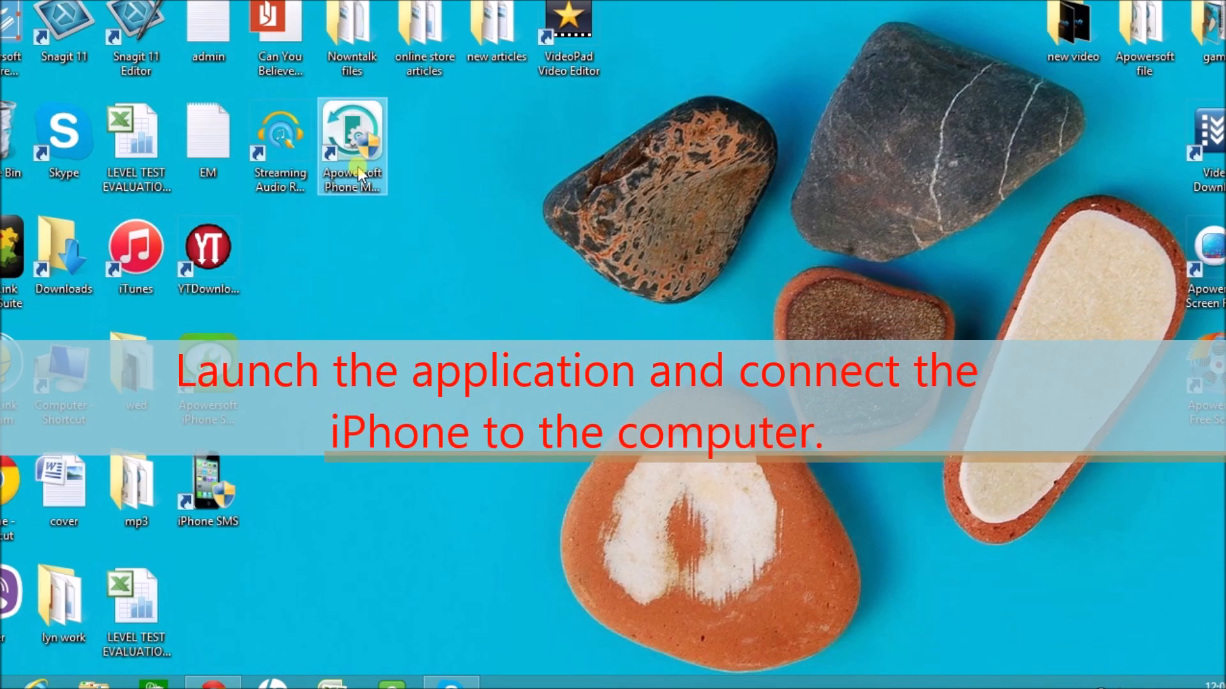
Step: Launch Phone Manager from its desktop shortcut and connect the iPhone 4S
double_click(351, 145)
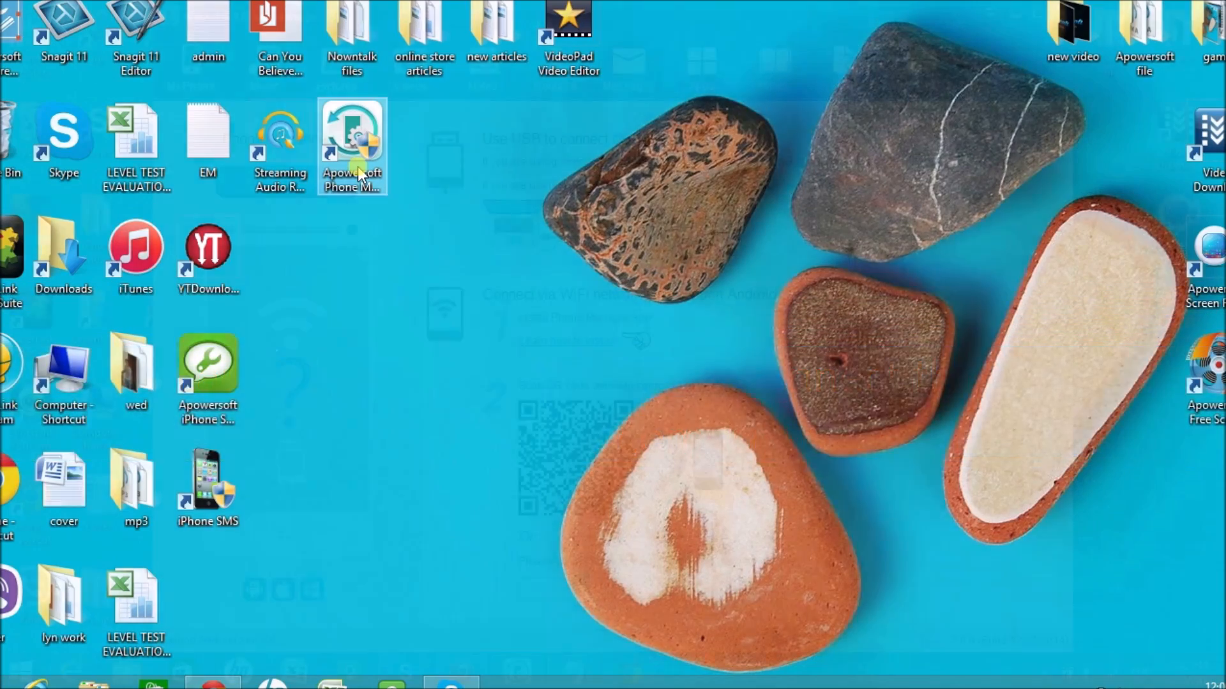
double_click(352, 146)
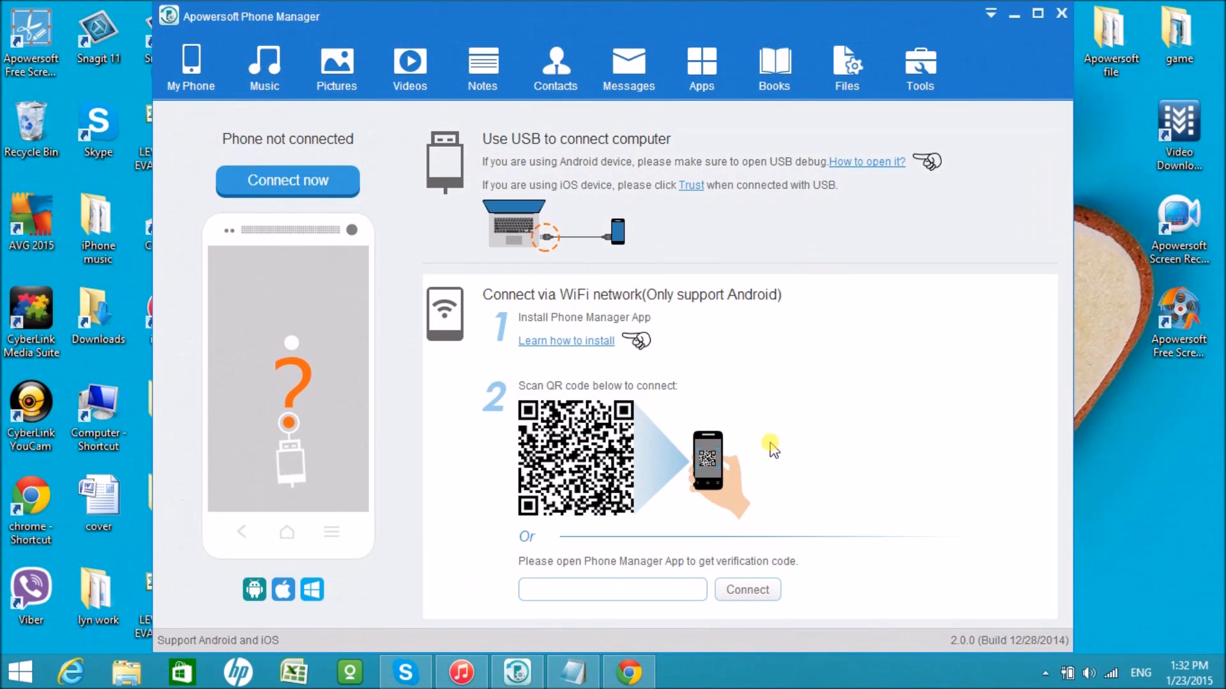
mouse_move(780, 394)
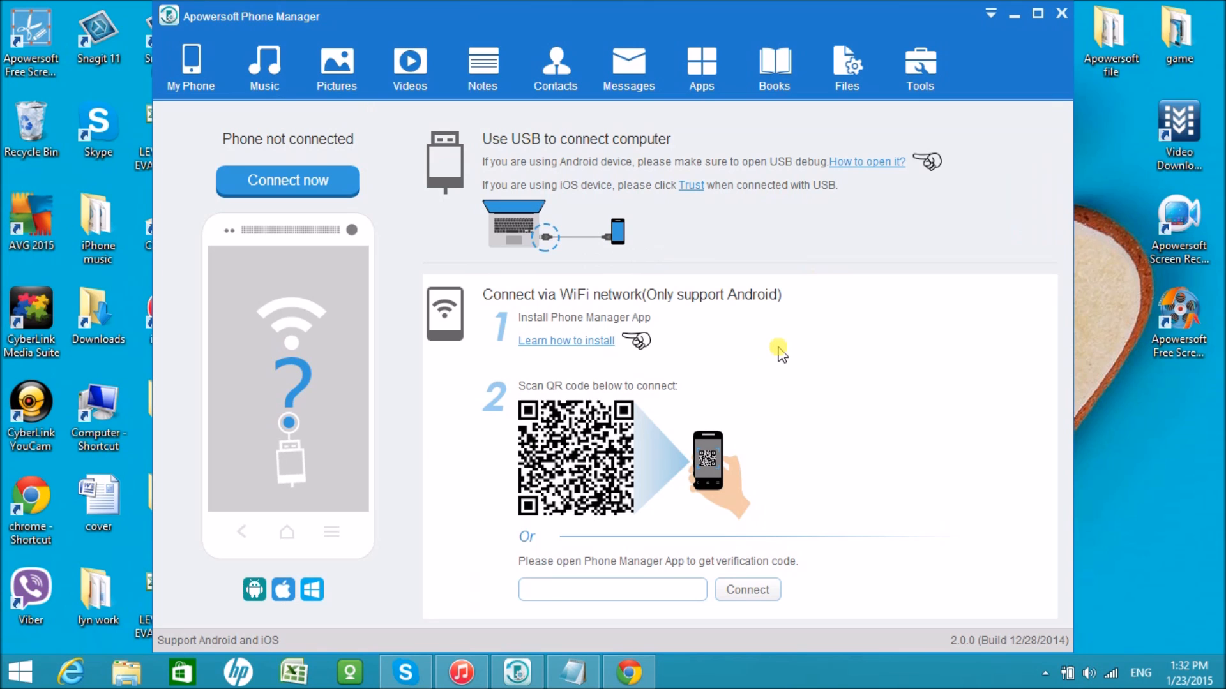
left_click(287, 181)
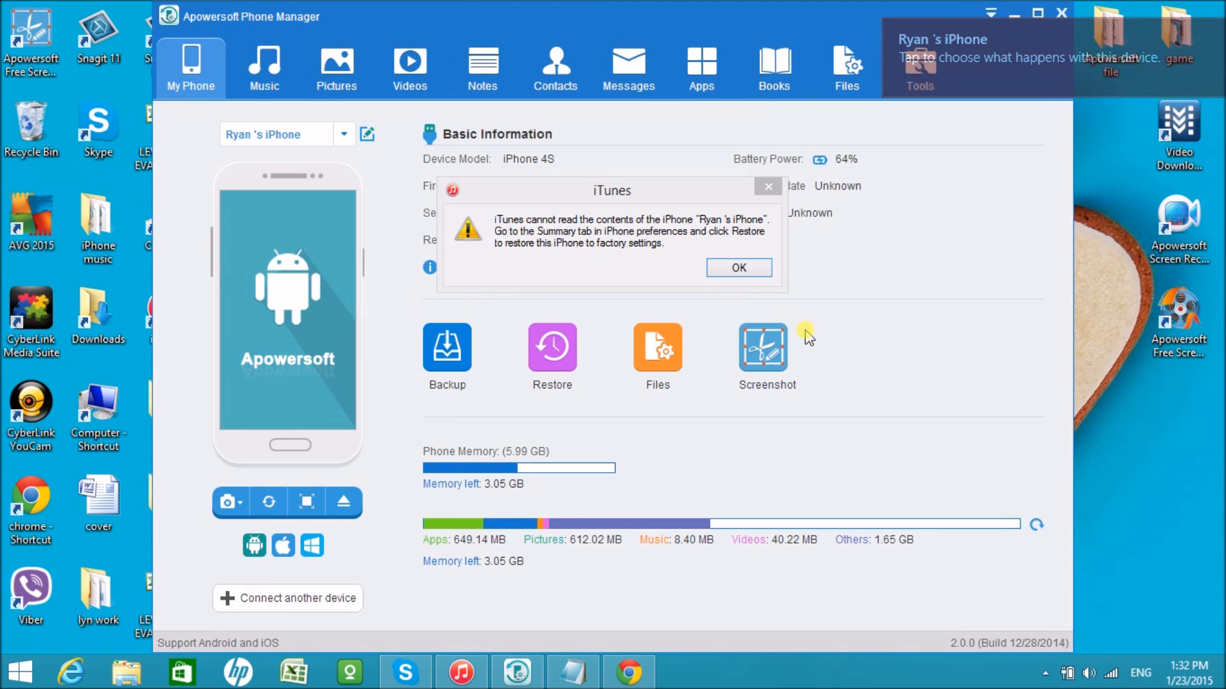
Step: Dismiss the iTunes warning that it cannot read the iPhone
left_click(737, 268)
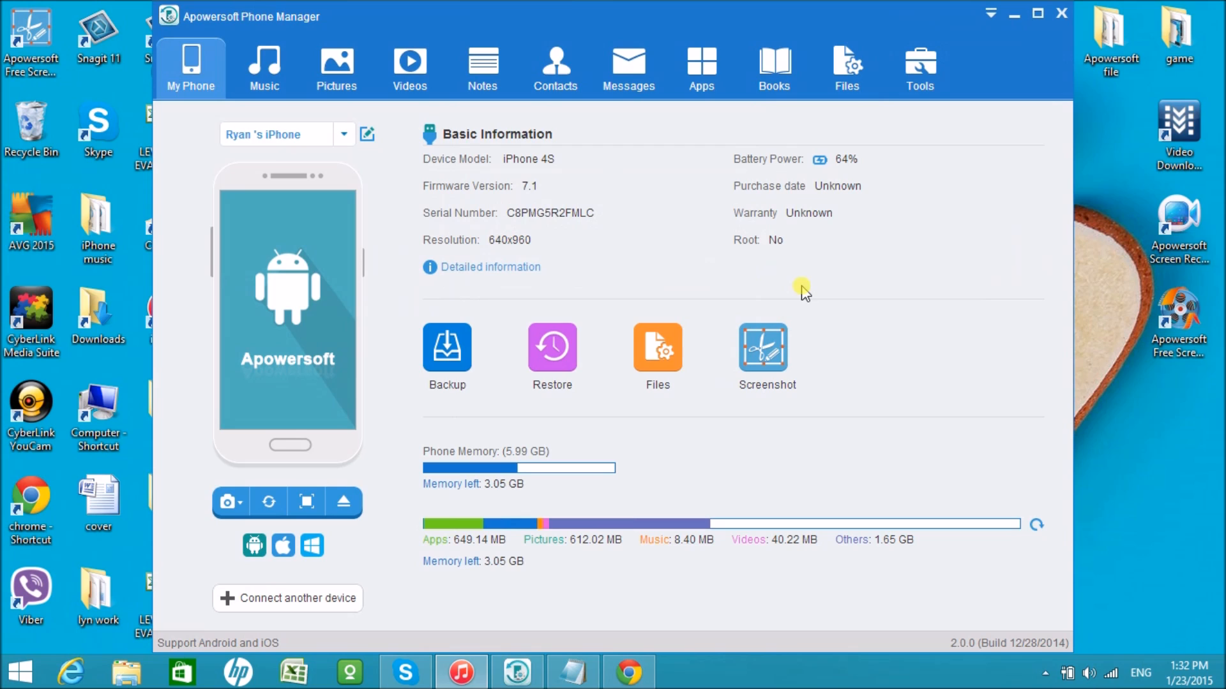
mouse_move(537, 139)
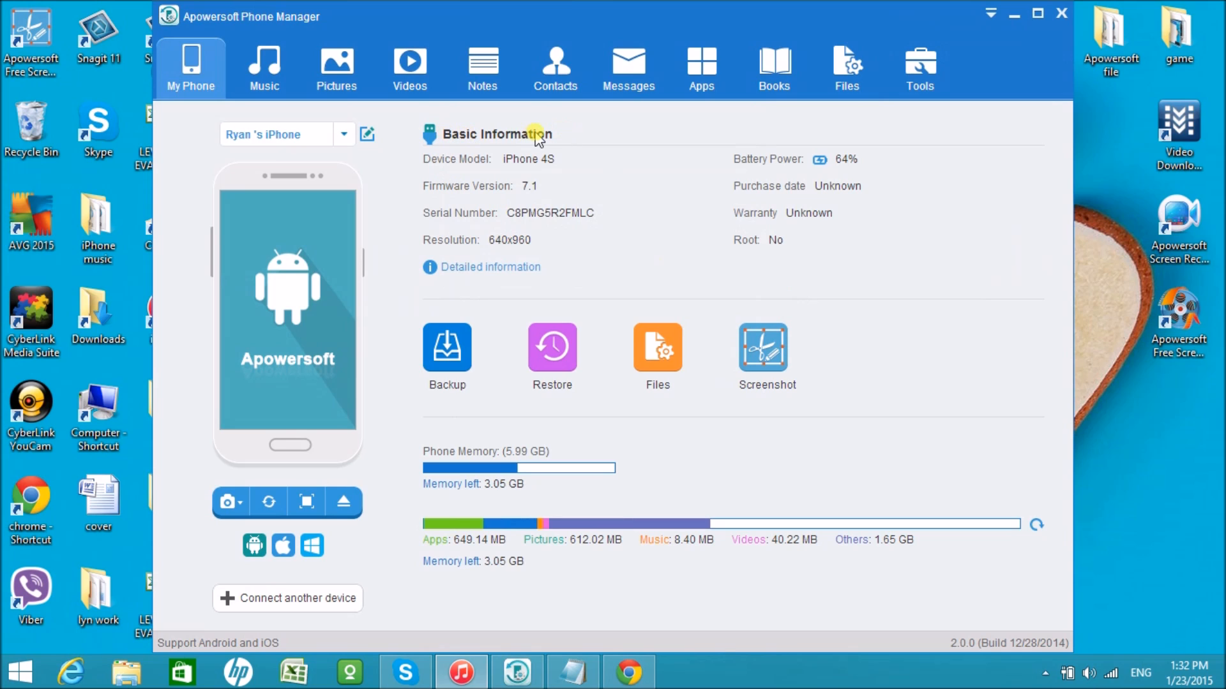
mouse_move(453, 375)
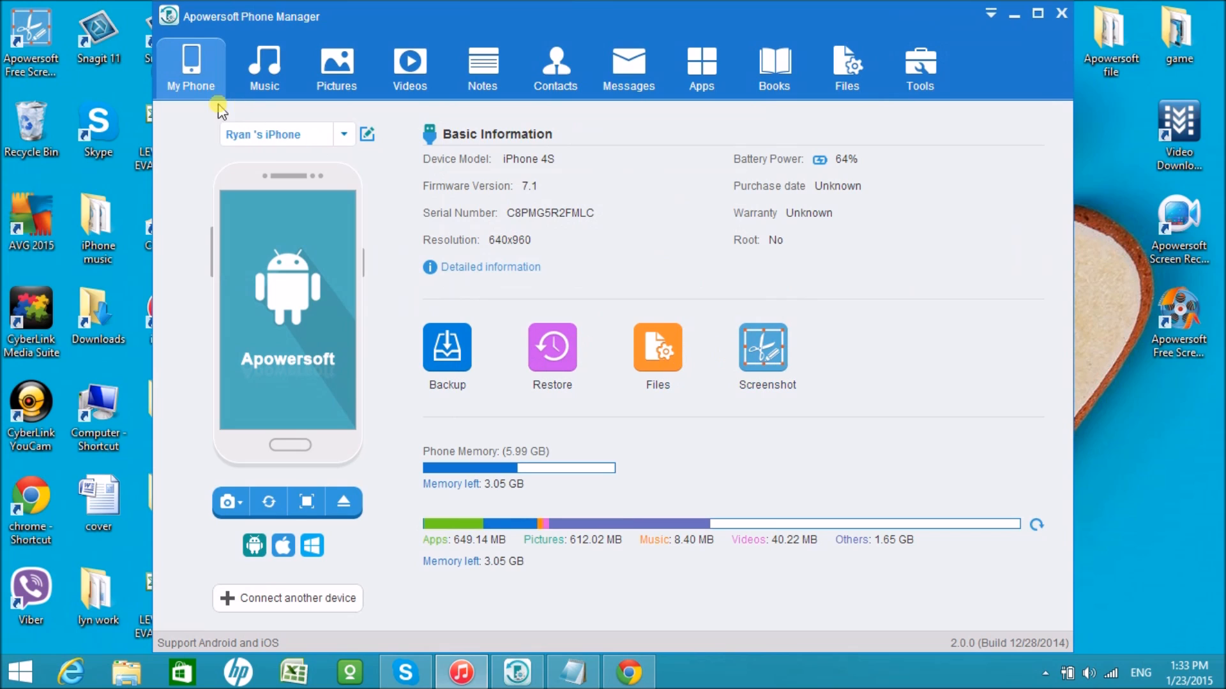
mouse_move(409, 69)
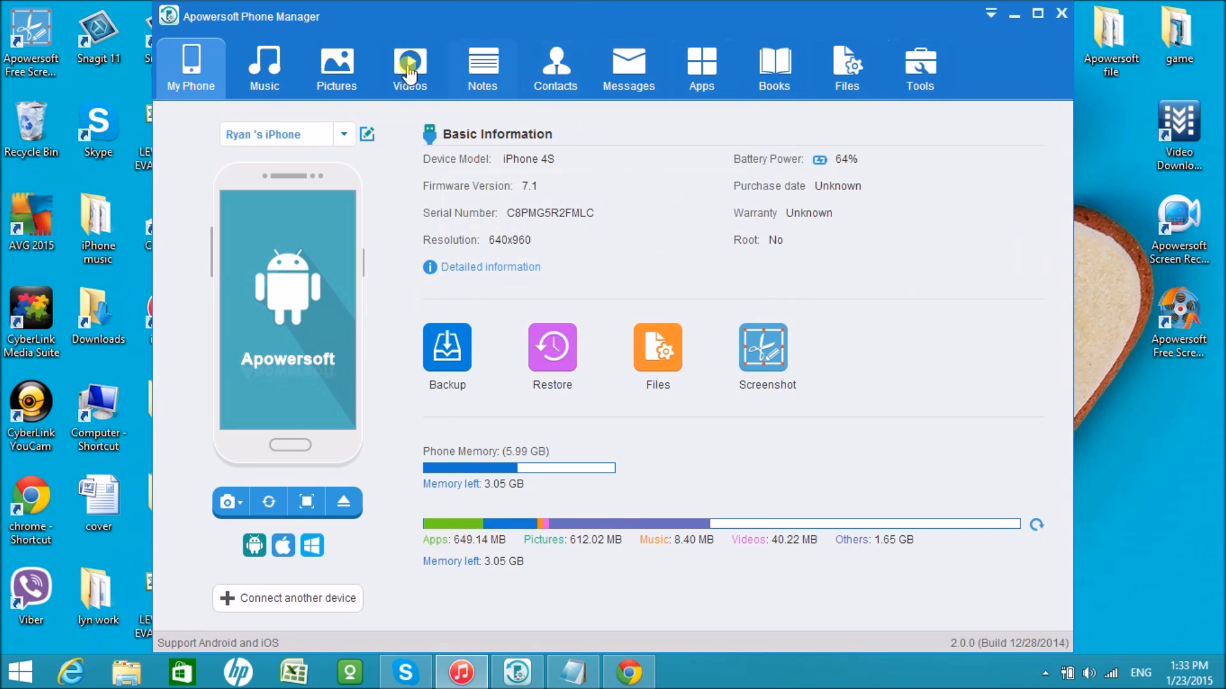
mouse_move(1011, 55)
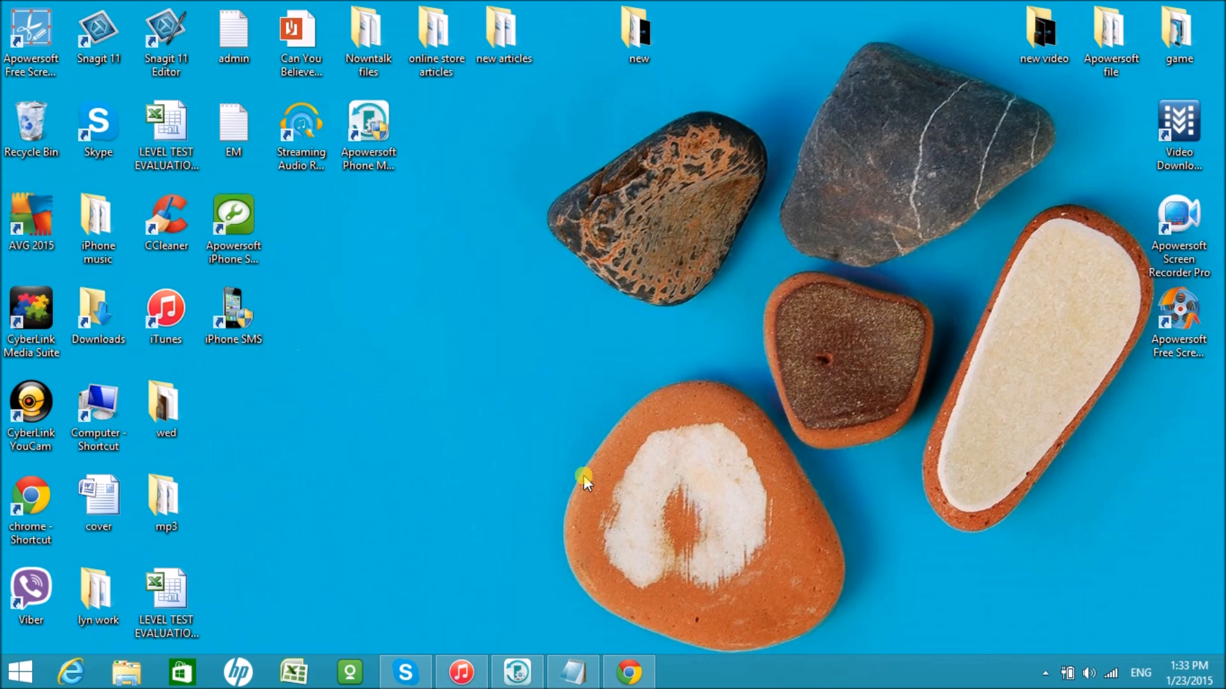
Step: Bring up videograbber.net in Chrome, then switch to the YouTube Age of Ultron trailer results
left_click(628, 671)
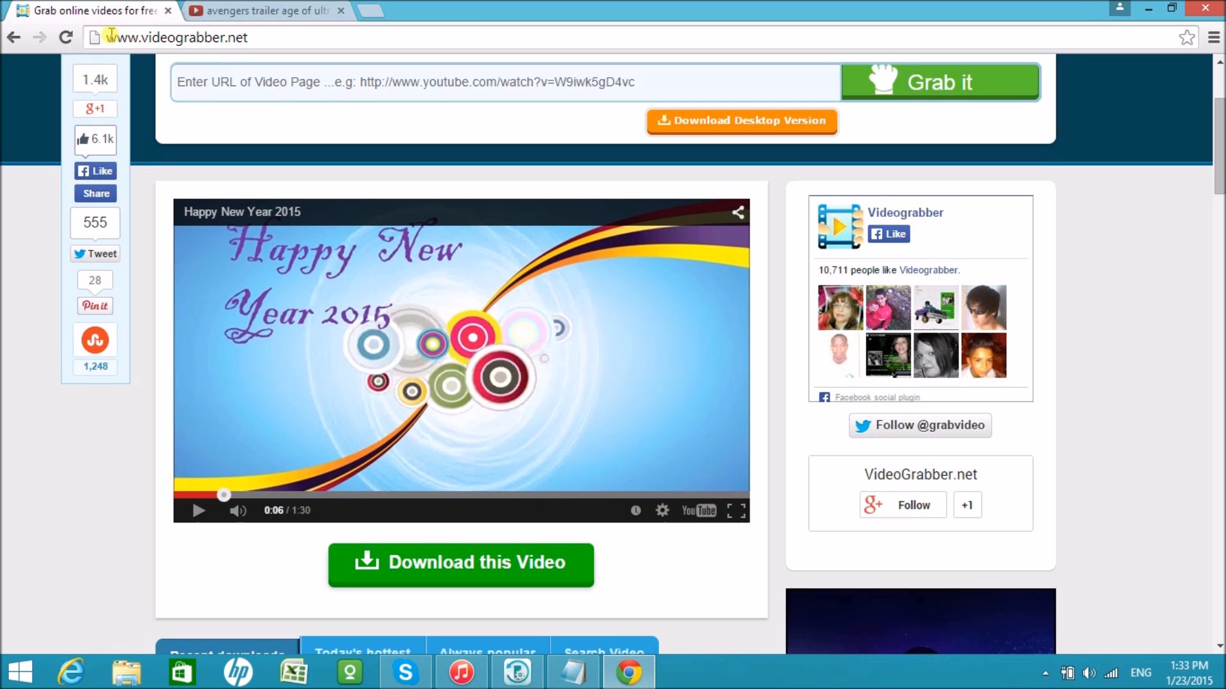
left_click(176, 37)
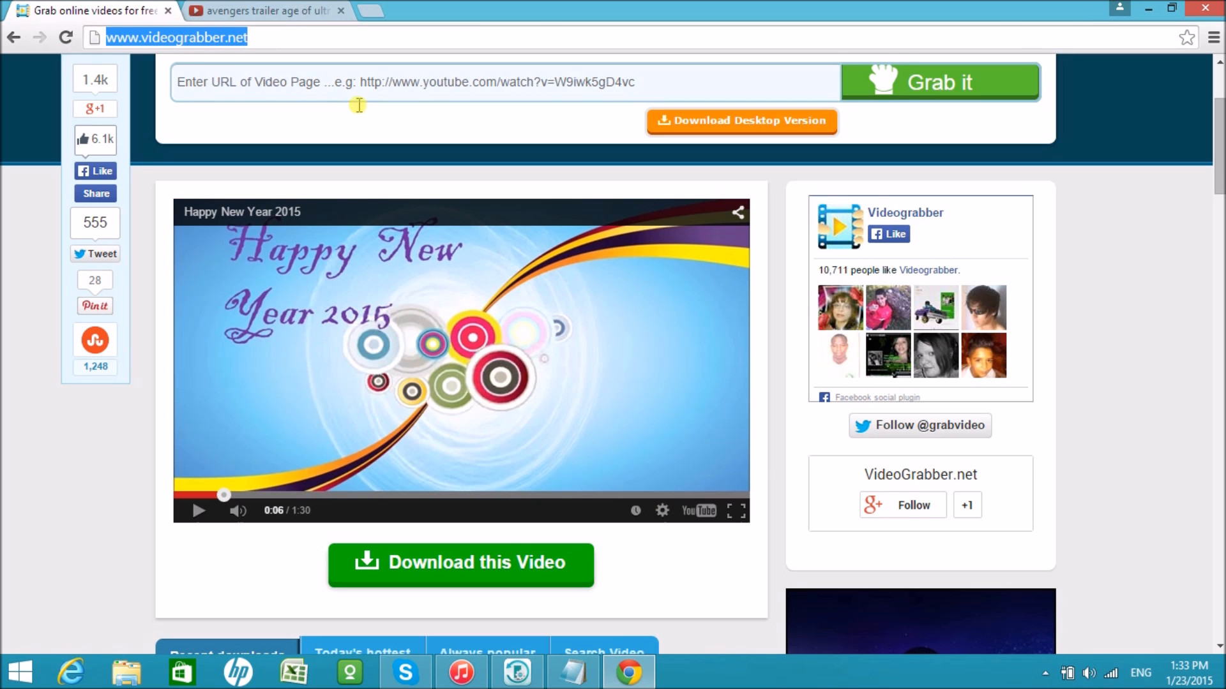
scroll("up", 3)
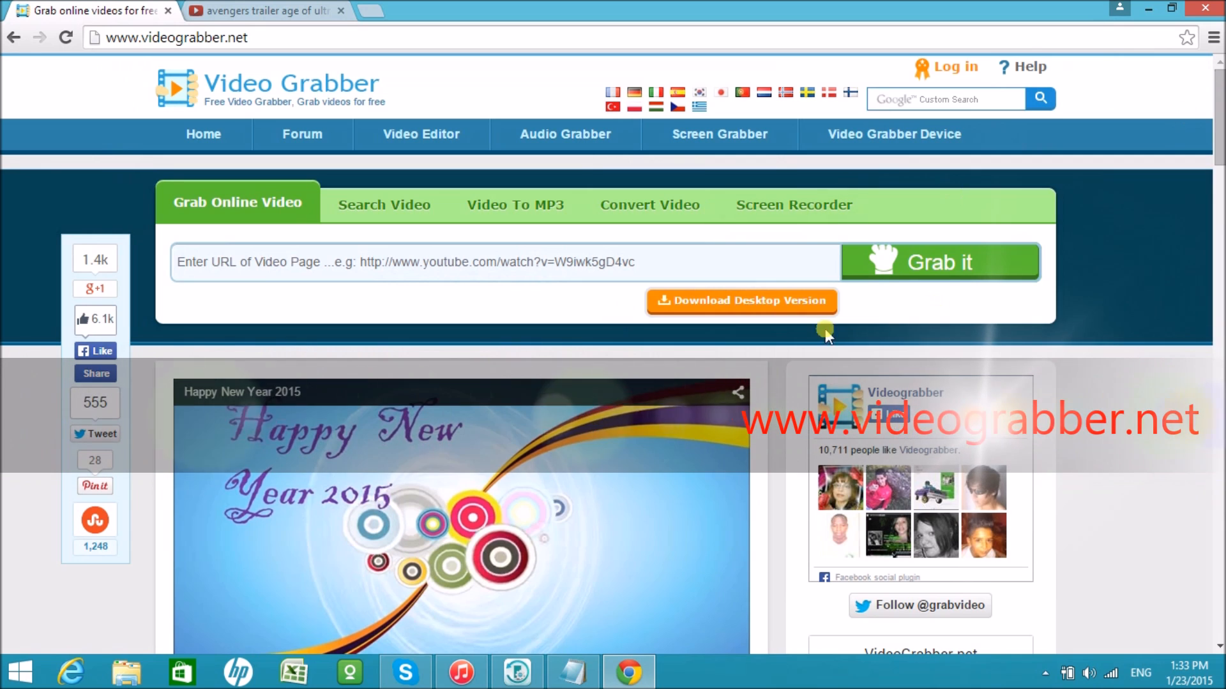
left_click(265, 10)
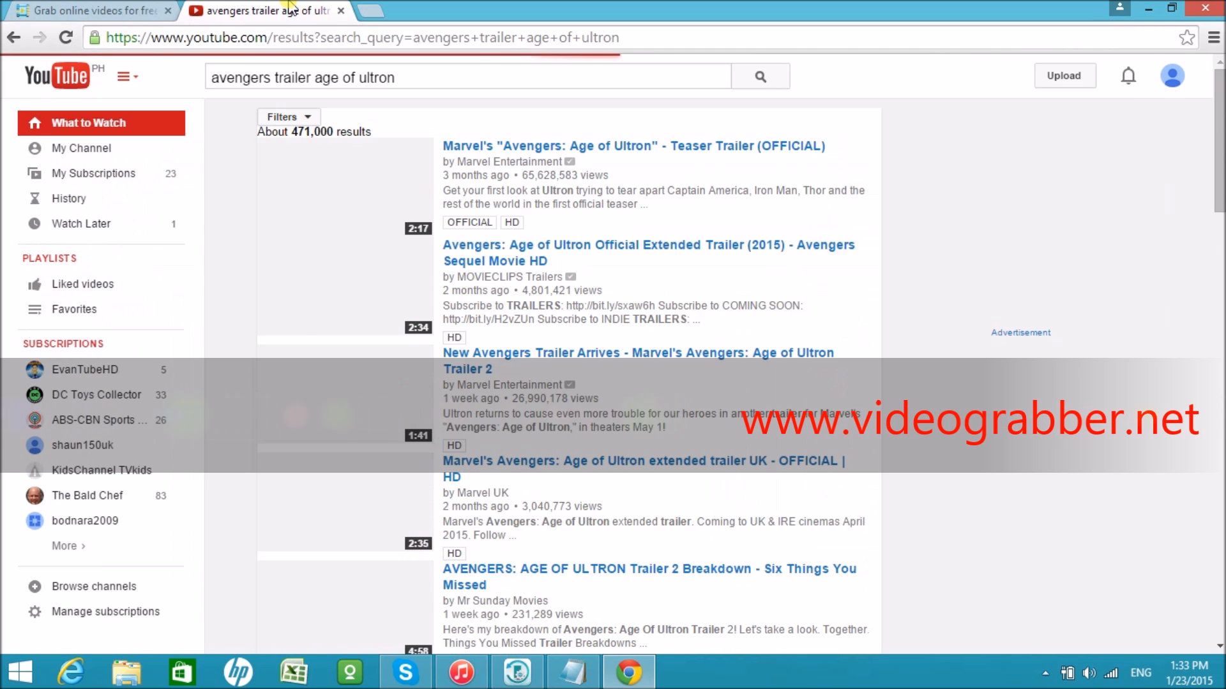
Step: Pause the official Age of Ultron teaser trailer and copy its YouTube page link
scroll("down", 3)
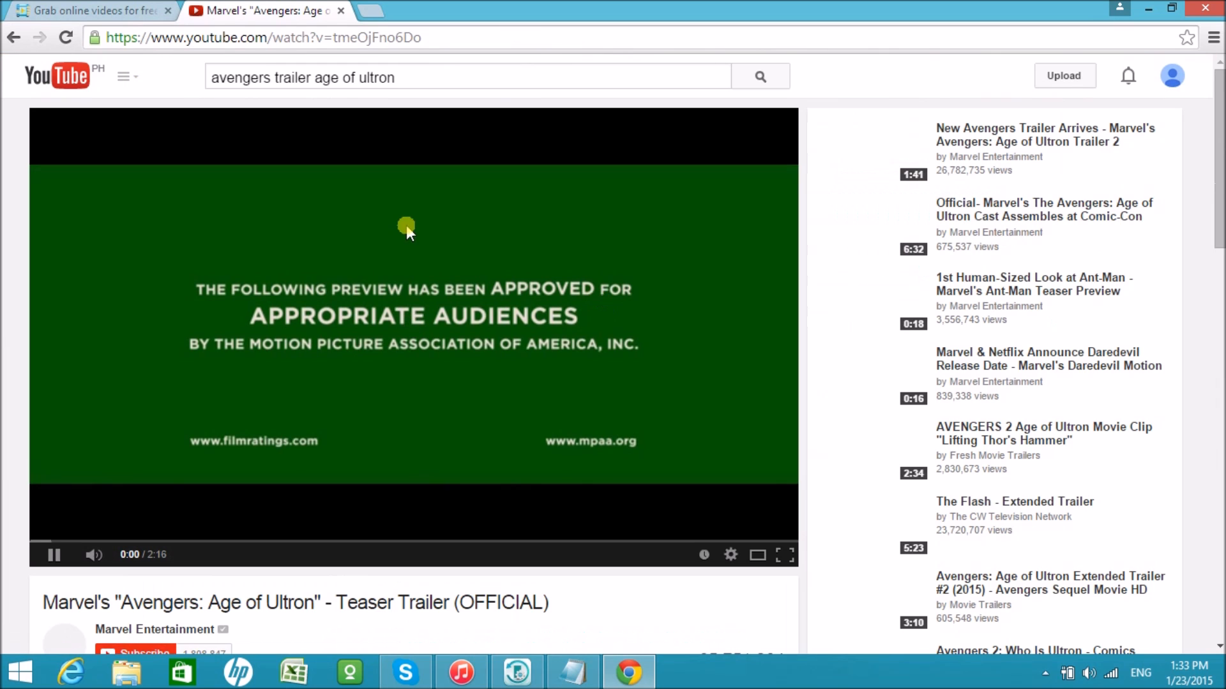
left_click(55, 554)
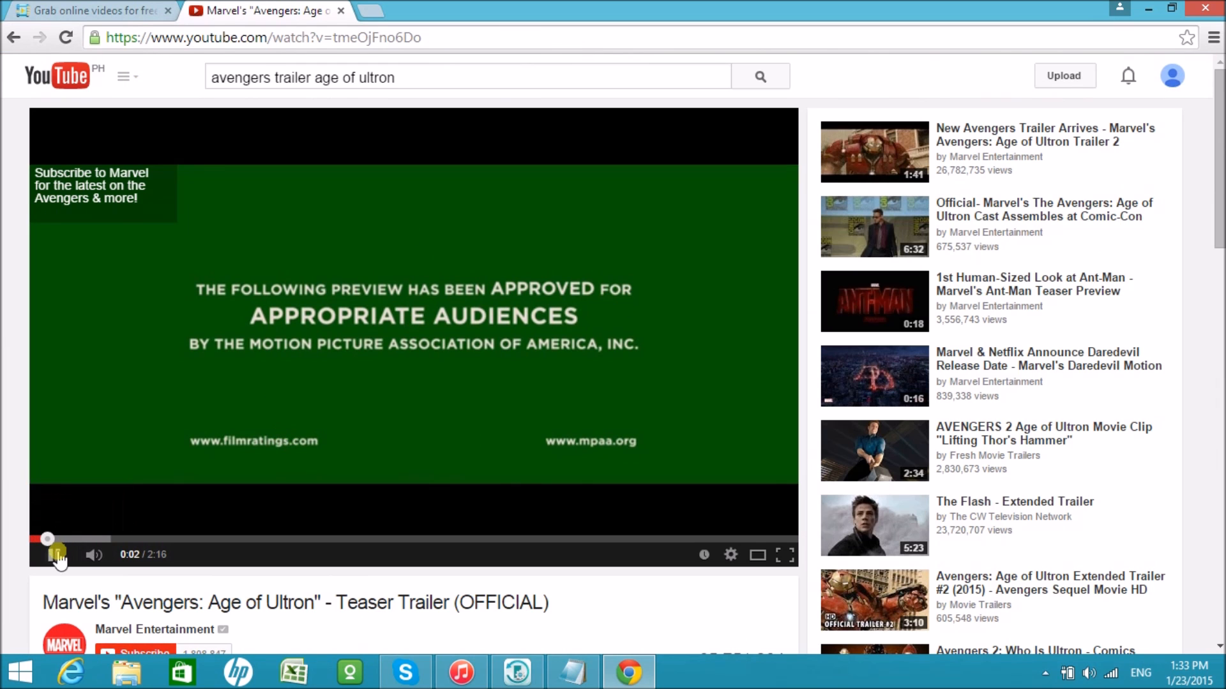
left_click(258, 37)
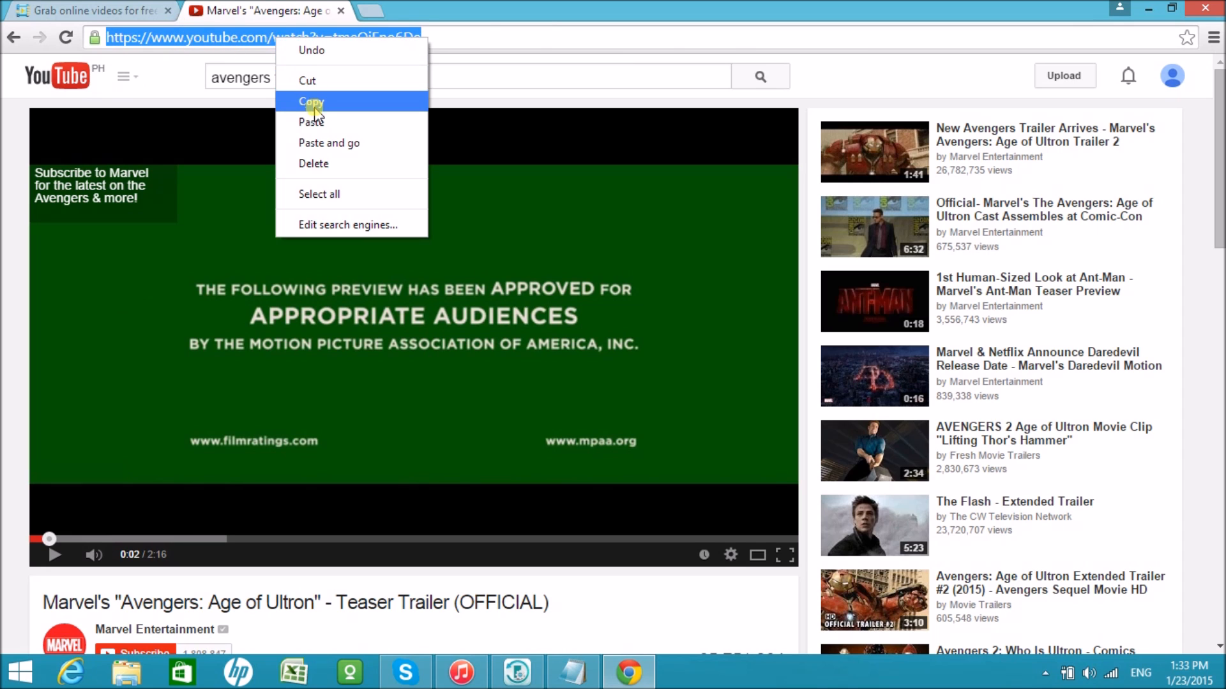
left_click(86, 10)
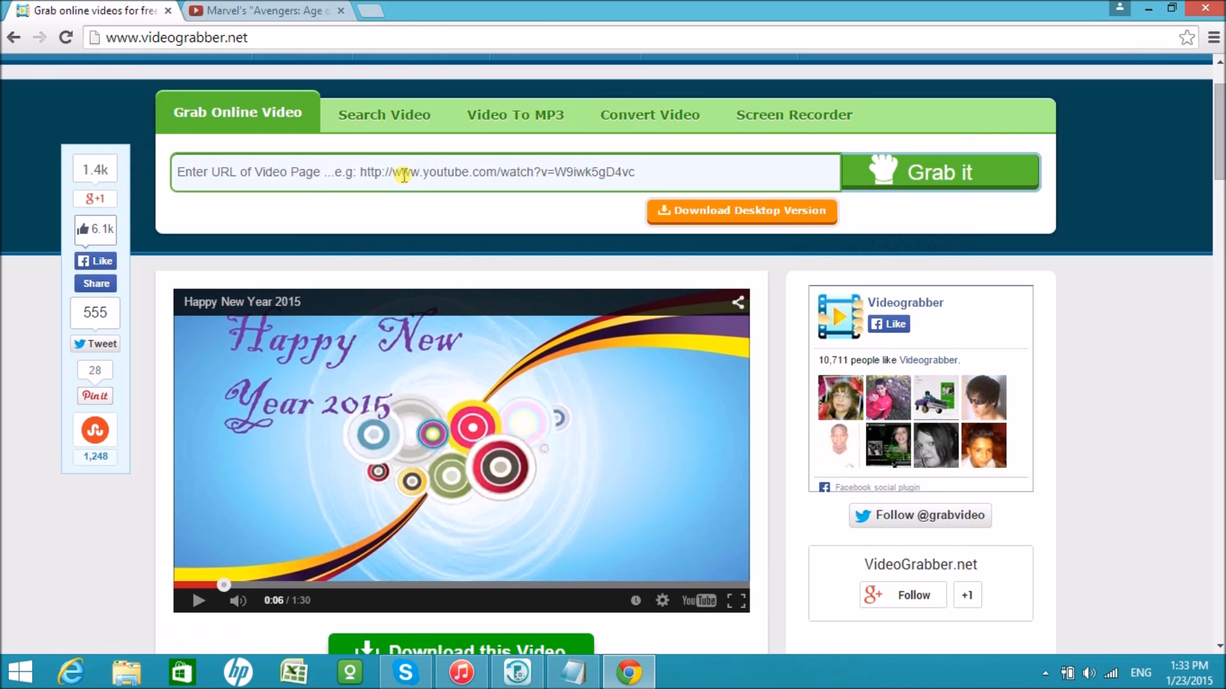
Step: Paste the trailer link into VideoGrabber.net's URL box and submit it with Grab it
right_click(403, 172)
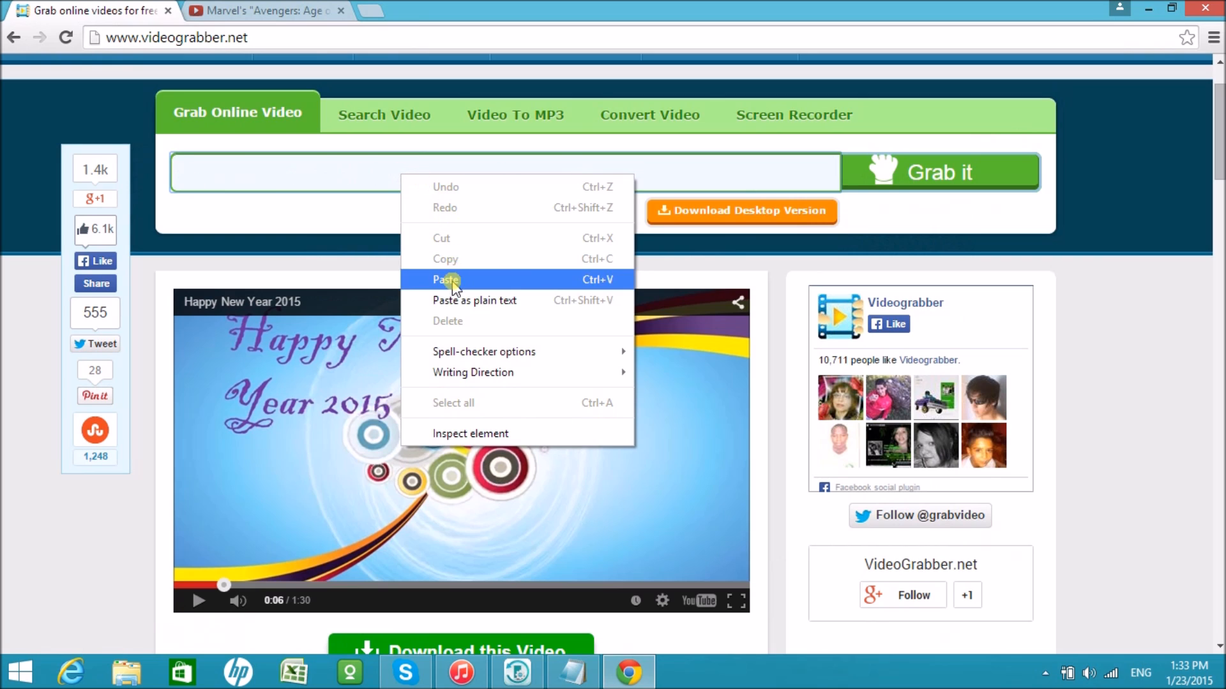
left_click(449, 278)
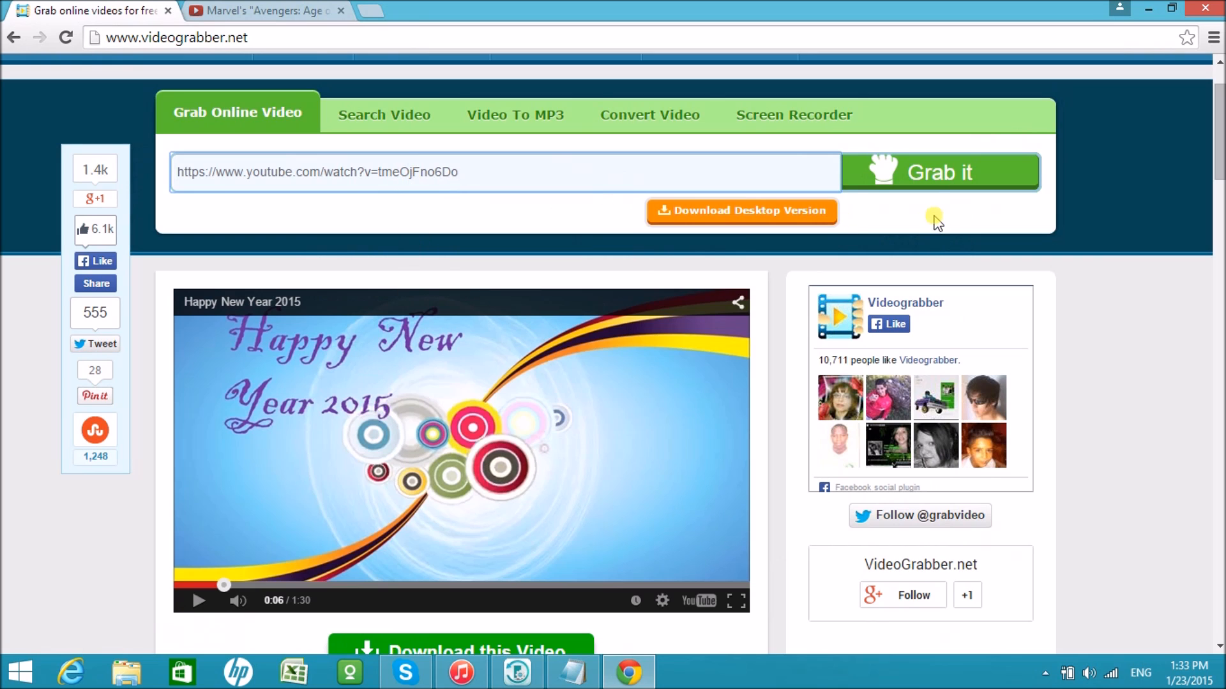
mouse_move(936, 173)
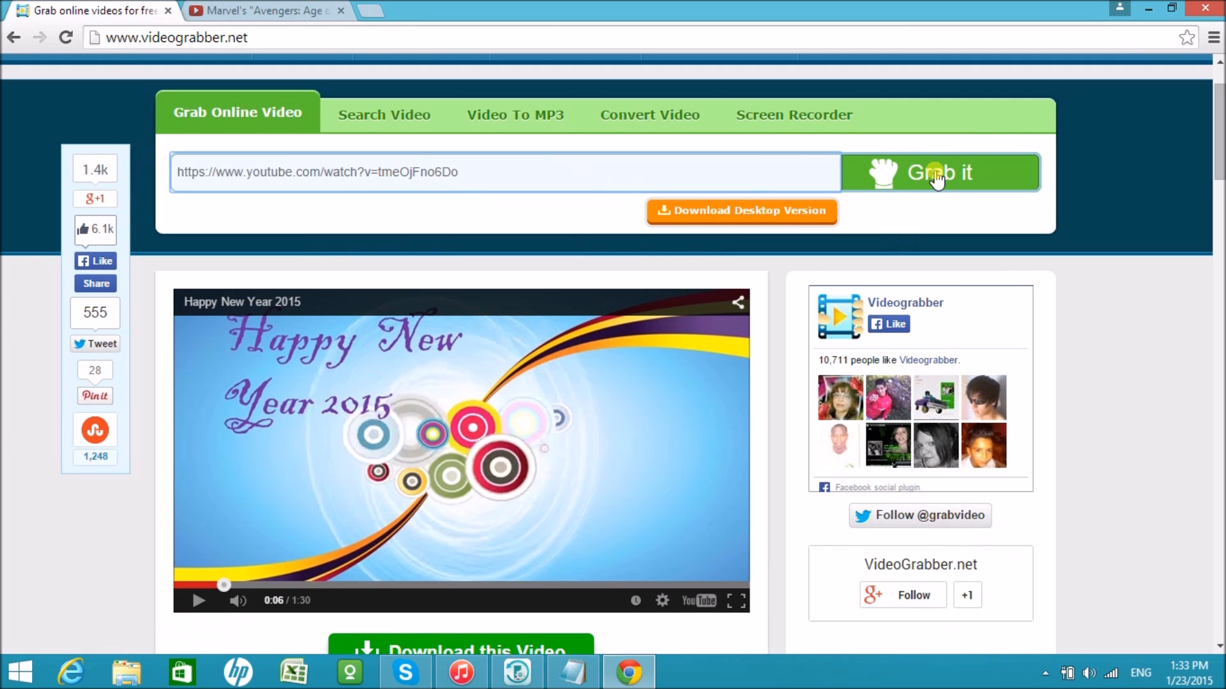
left_click(937, 173)
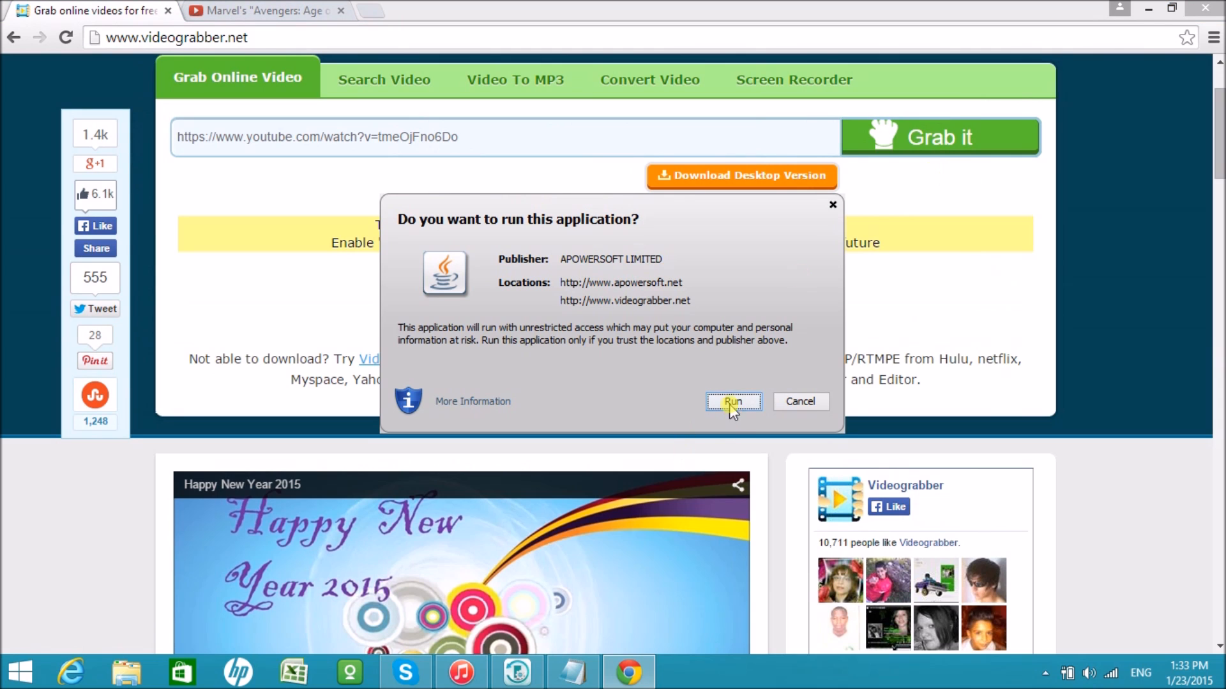
Step: Allow the Java grabber to run and download the trailer as 360p MP4 (9.1 MB)
left_click(731, 401)
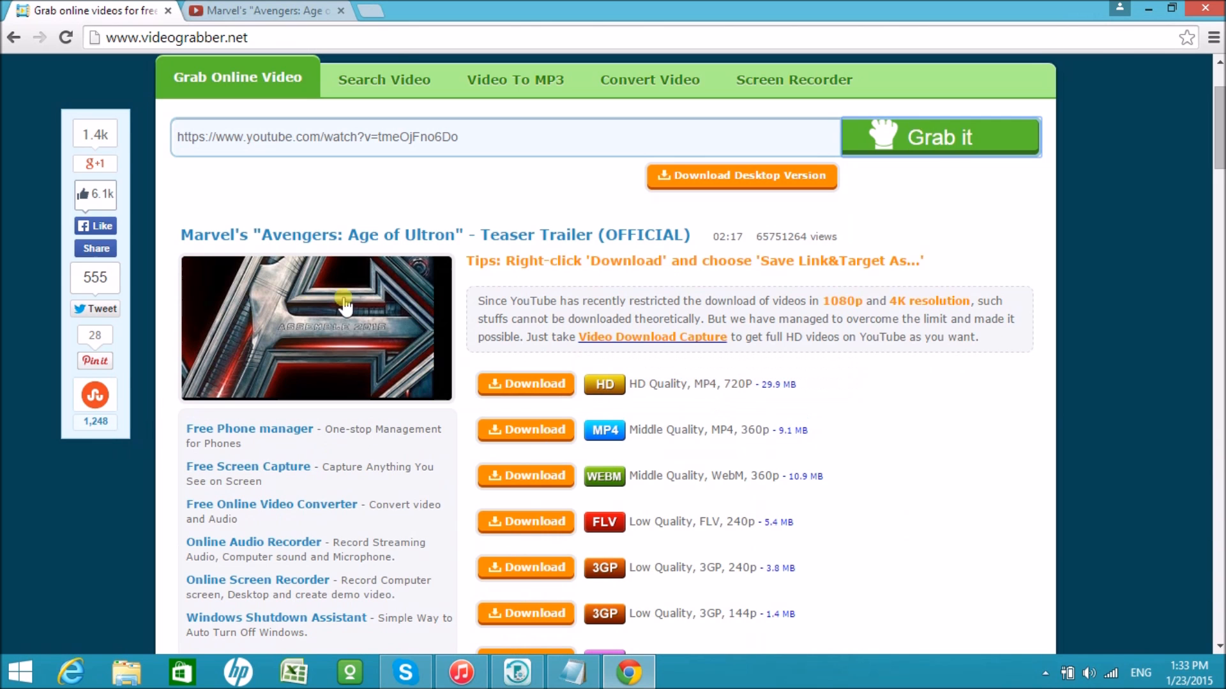
scroll("down", 3)
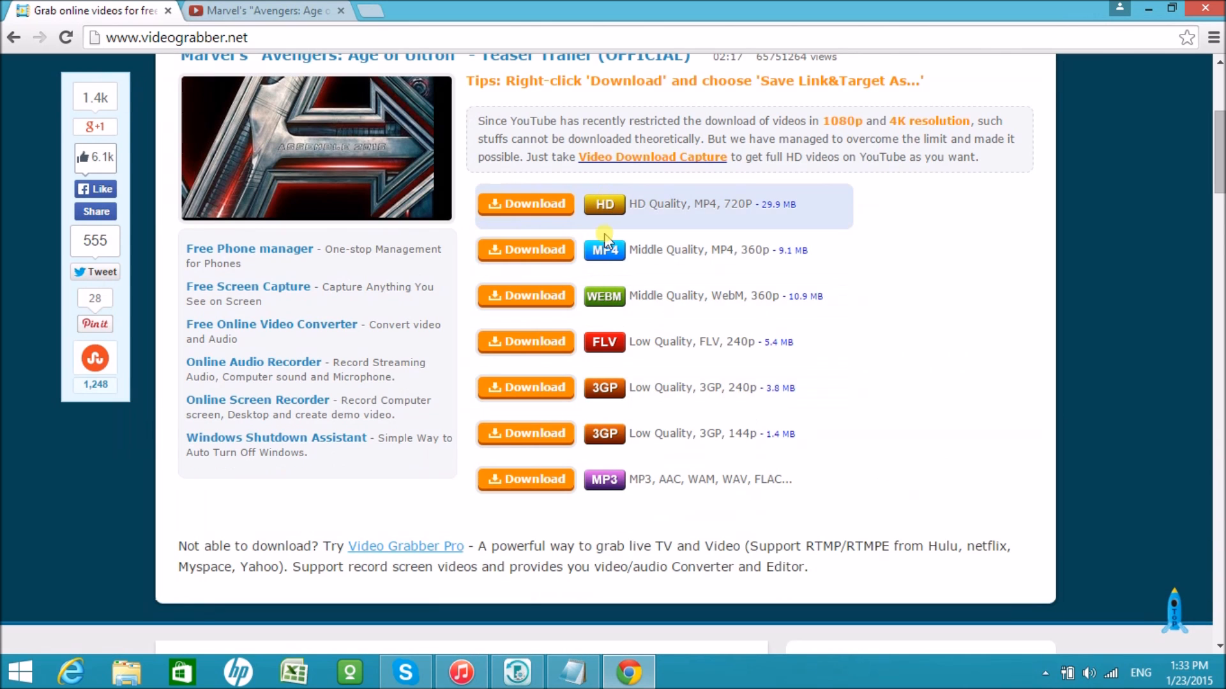
mouse_move(608, 215)
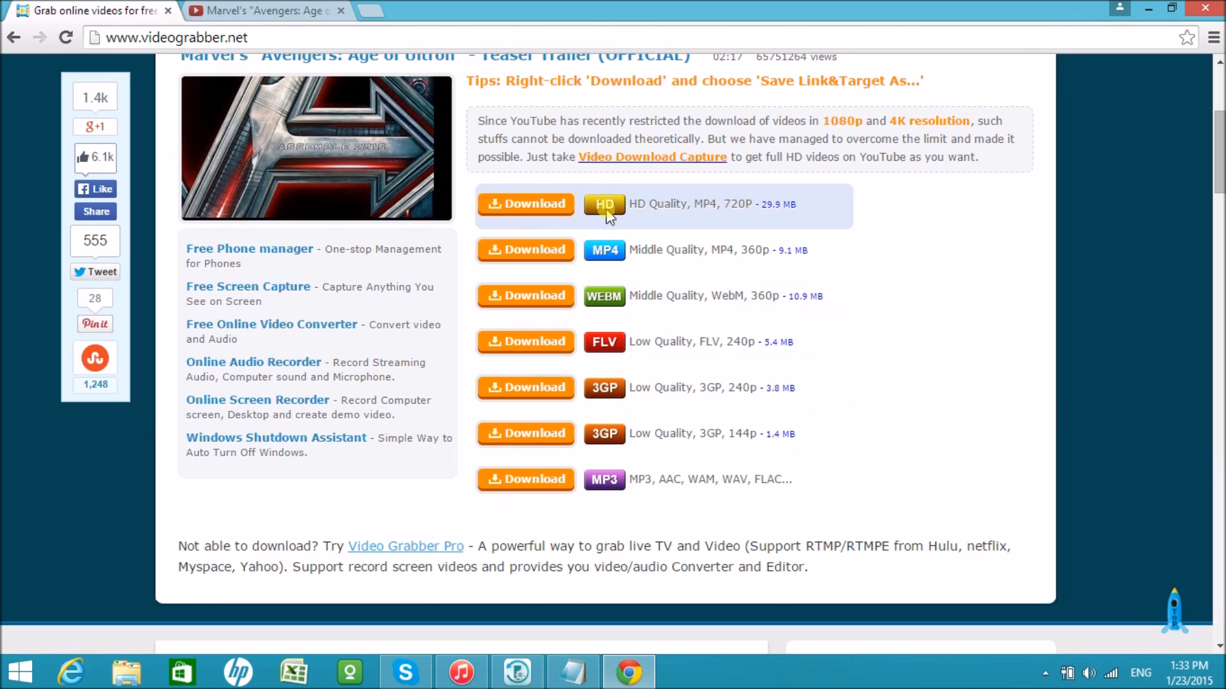
mouse_move(613, 250)
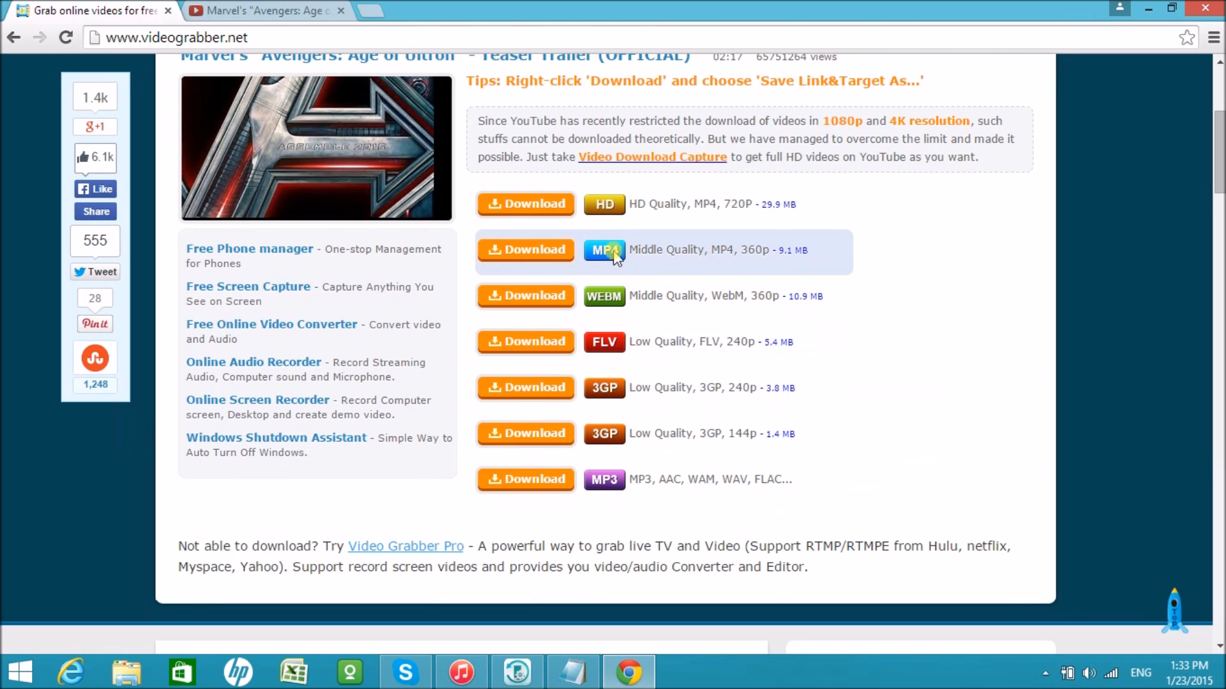
left_click(526, 250)
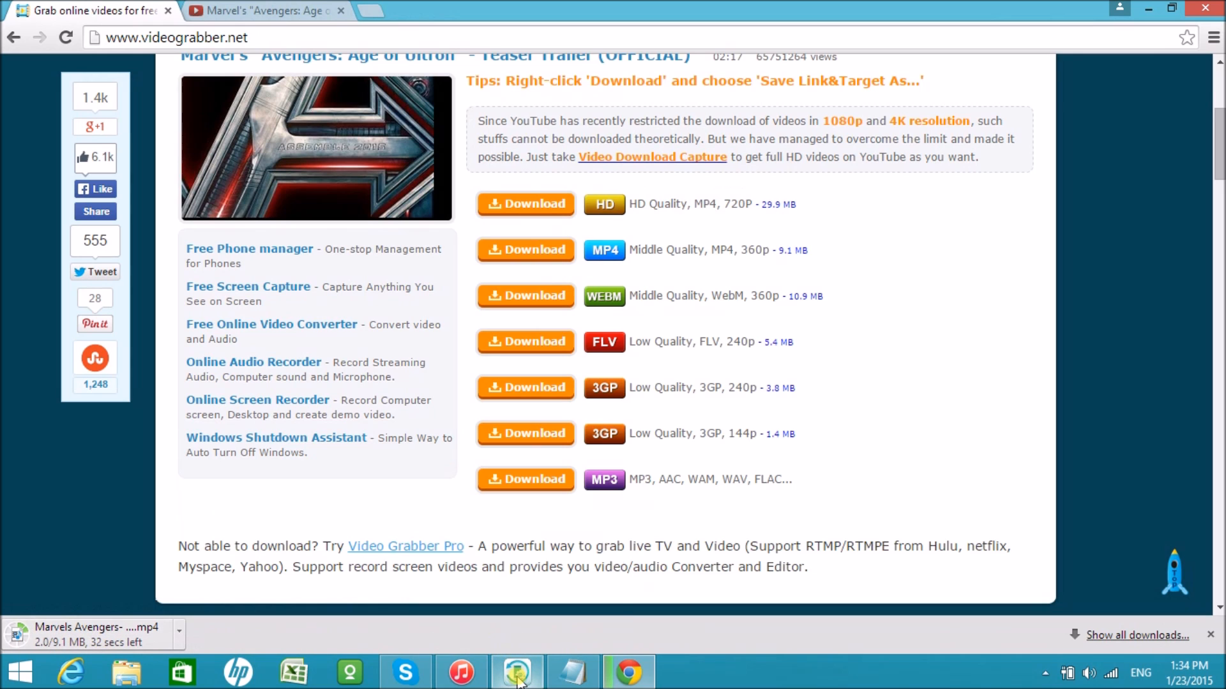
Step: In Phone Manager, view the iPhone's six songs, then its pictures and videos
left_click(516, 671)
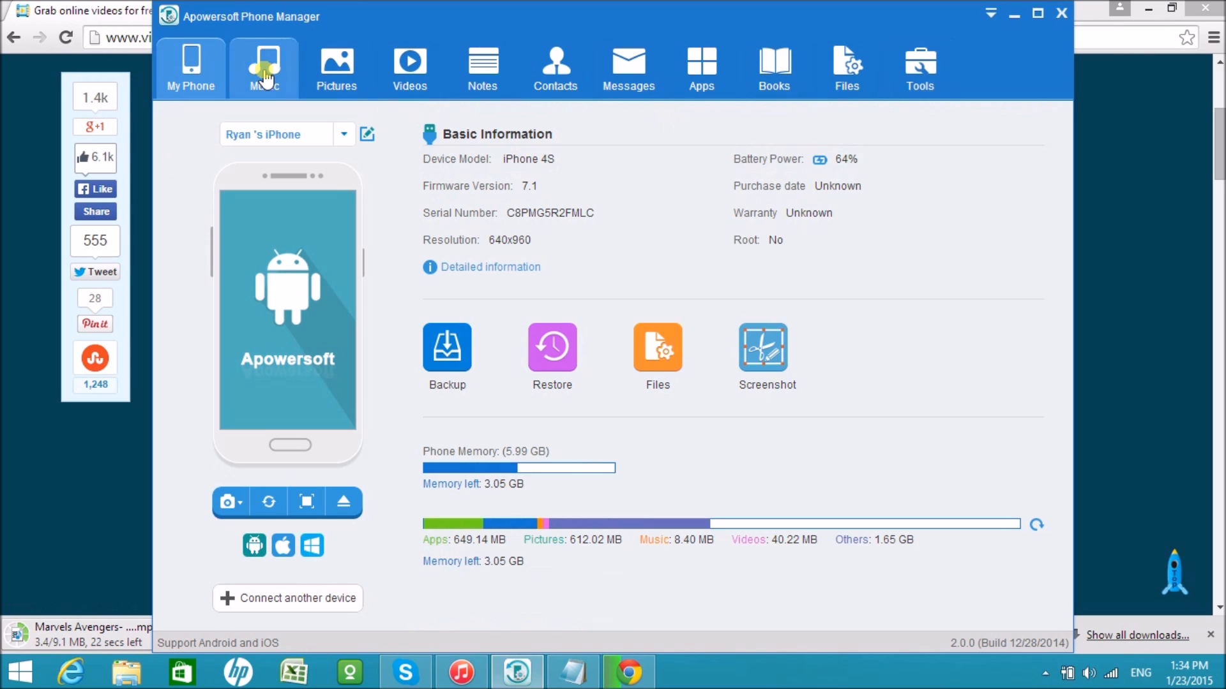
left_click(264, 67)
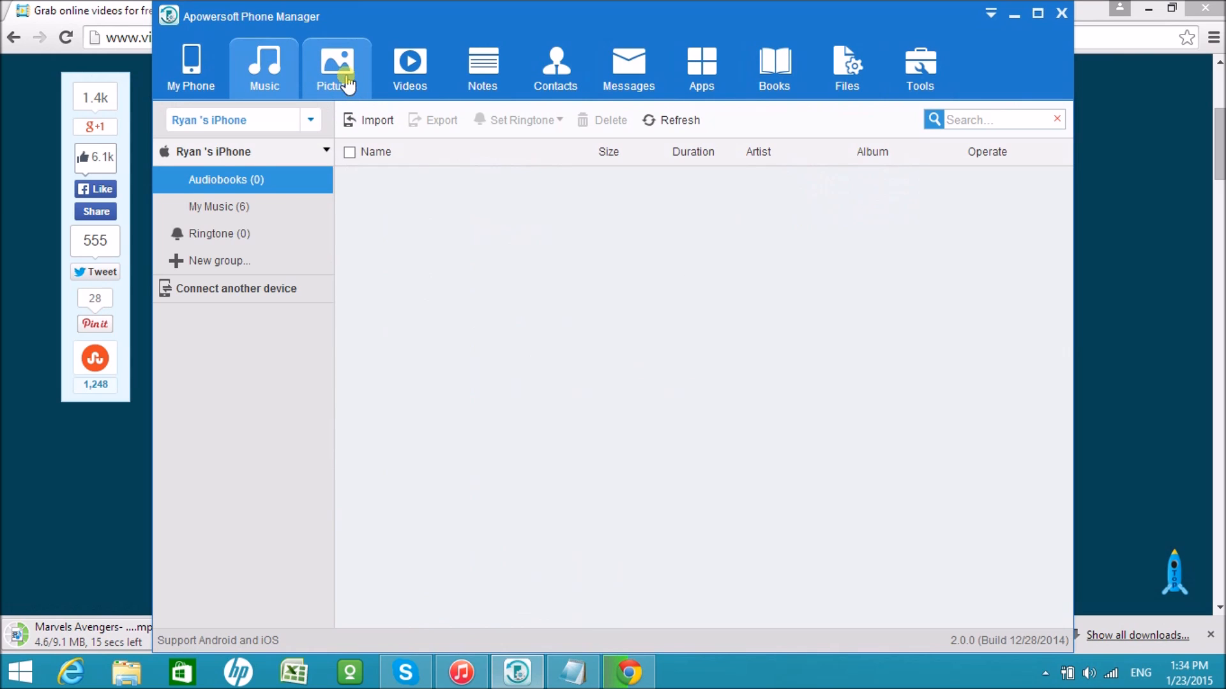
left_click(310, 119)
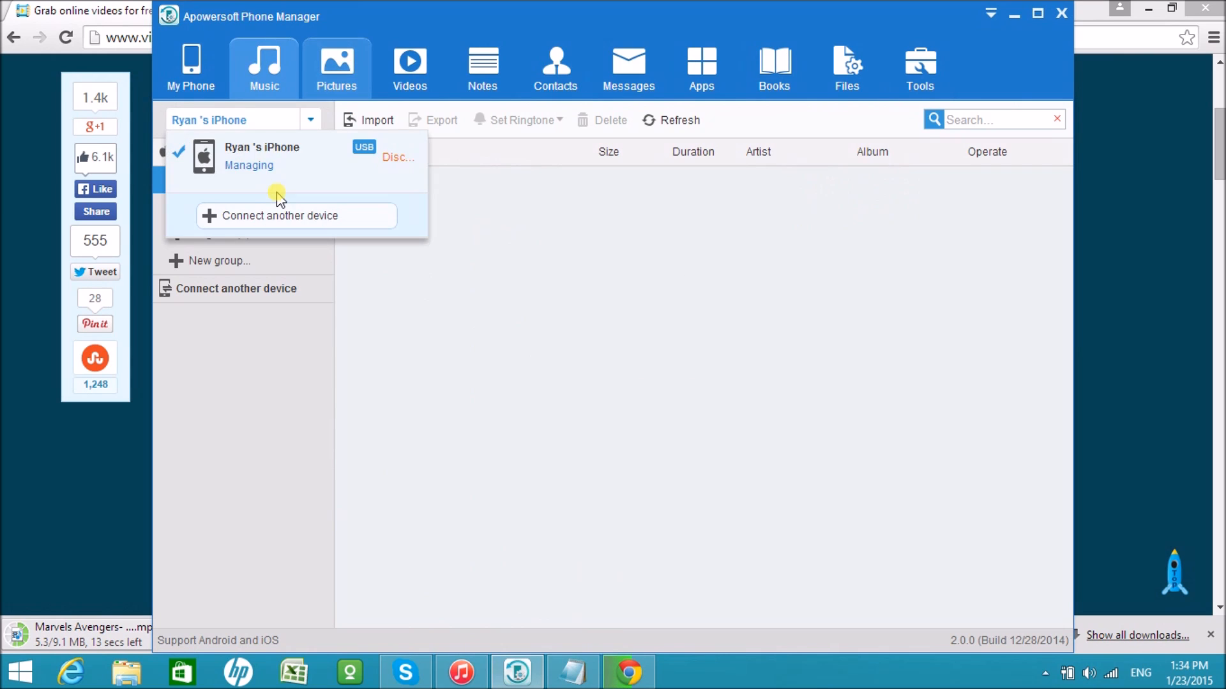
left_click(261, 156)
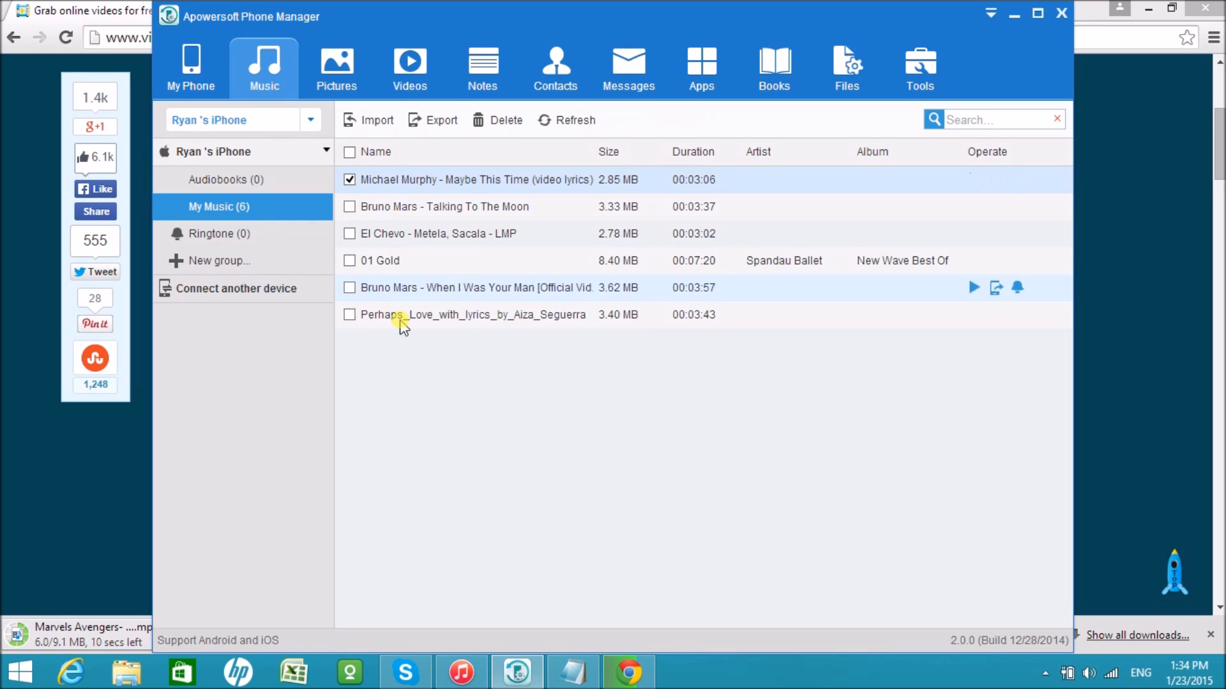
left_click(335, 68)
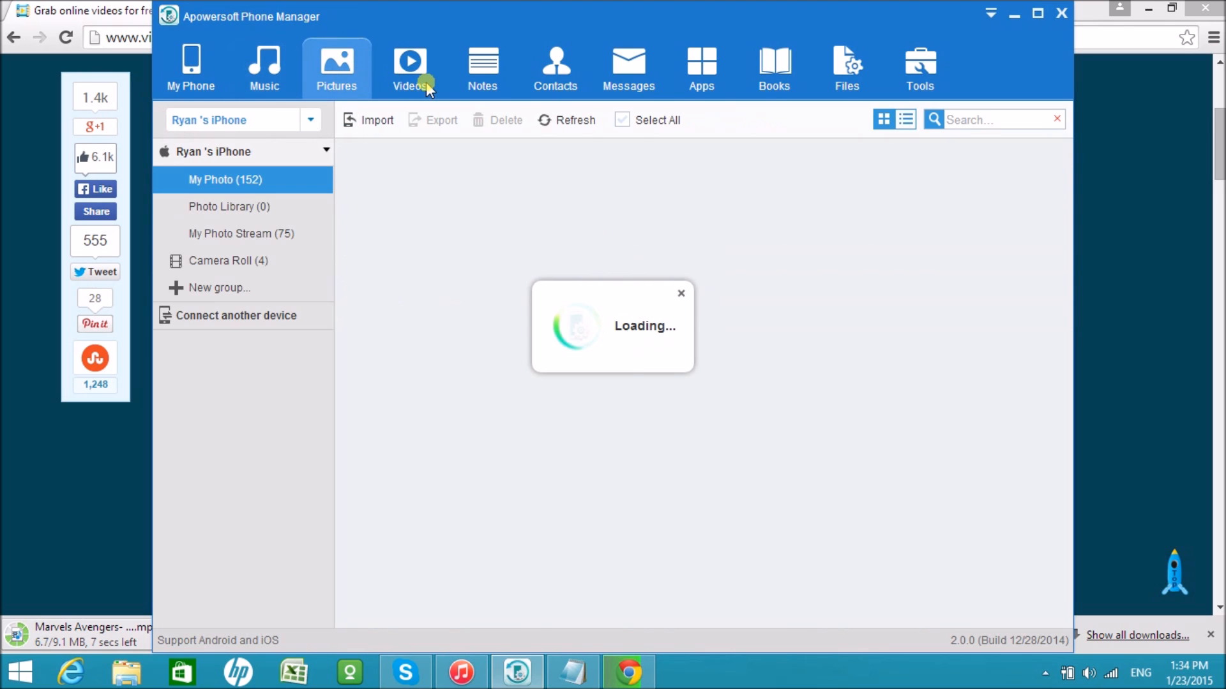
left_click(410, 69)
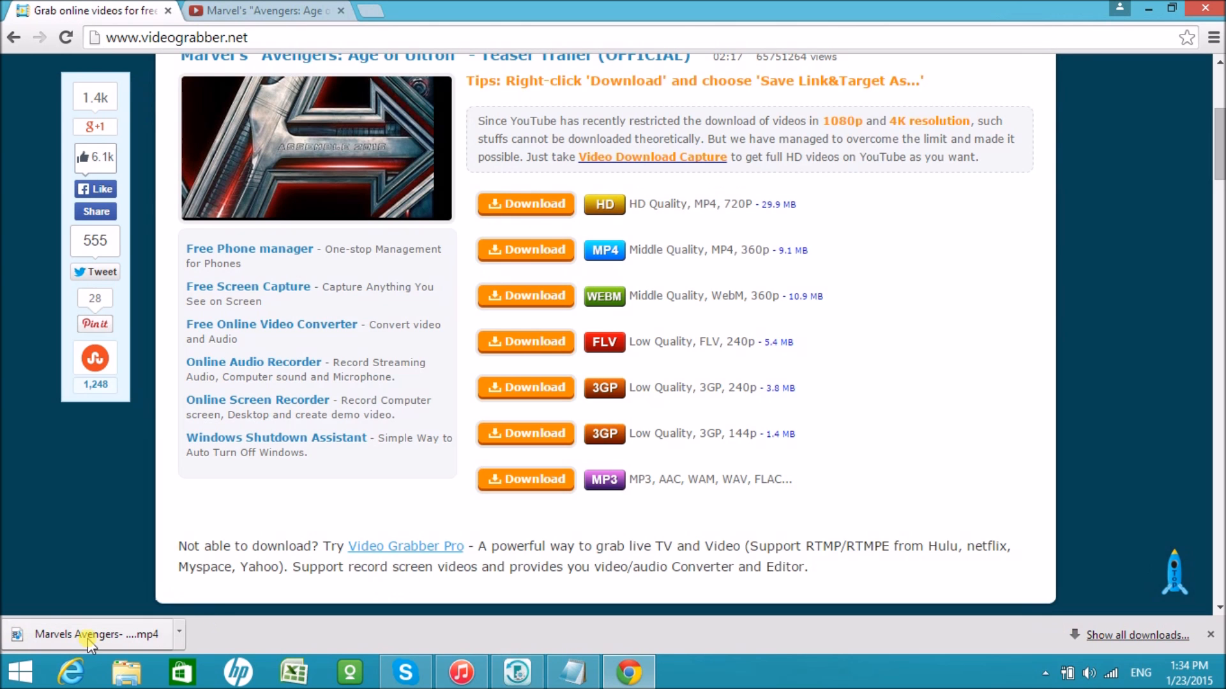
mouse_move(1183, 14)
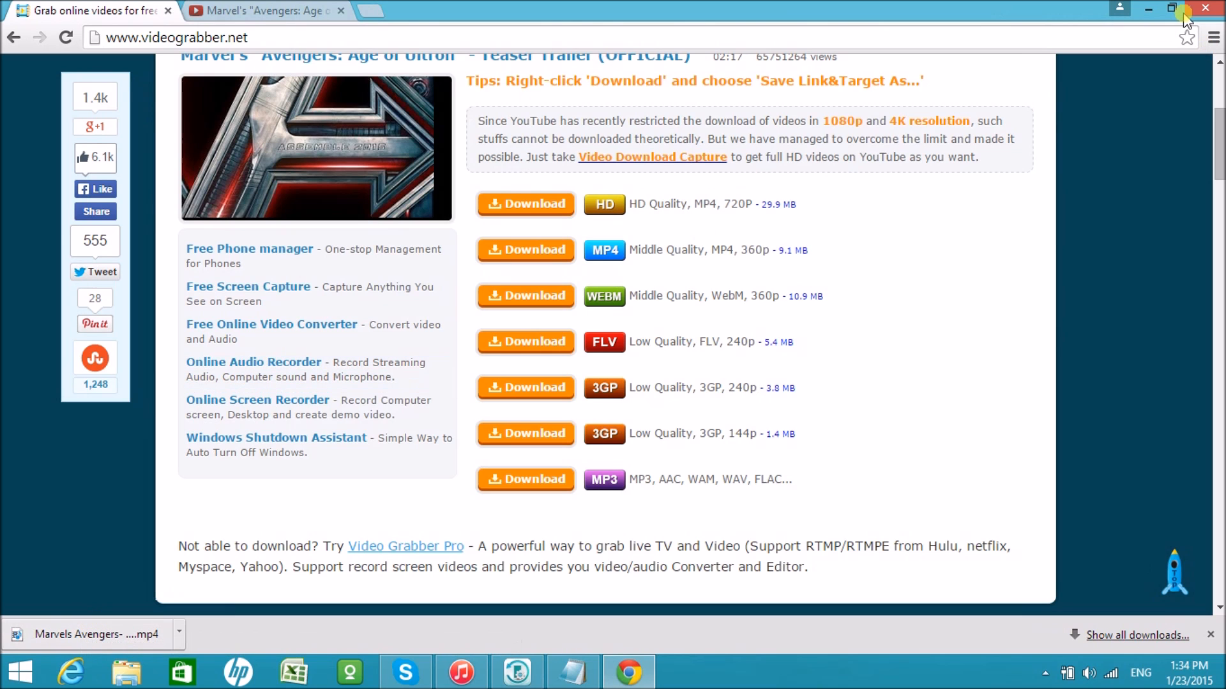
Step: Restore Chrome to reveal the trailer file on the desktop, then show Phone Manager's Videos
left_click(1171, 7)
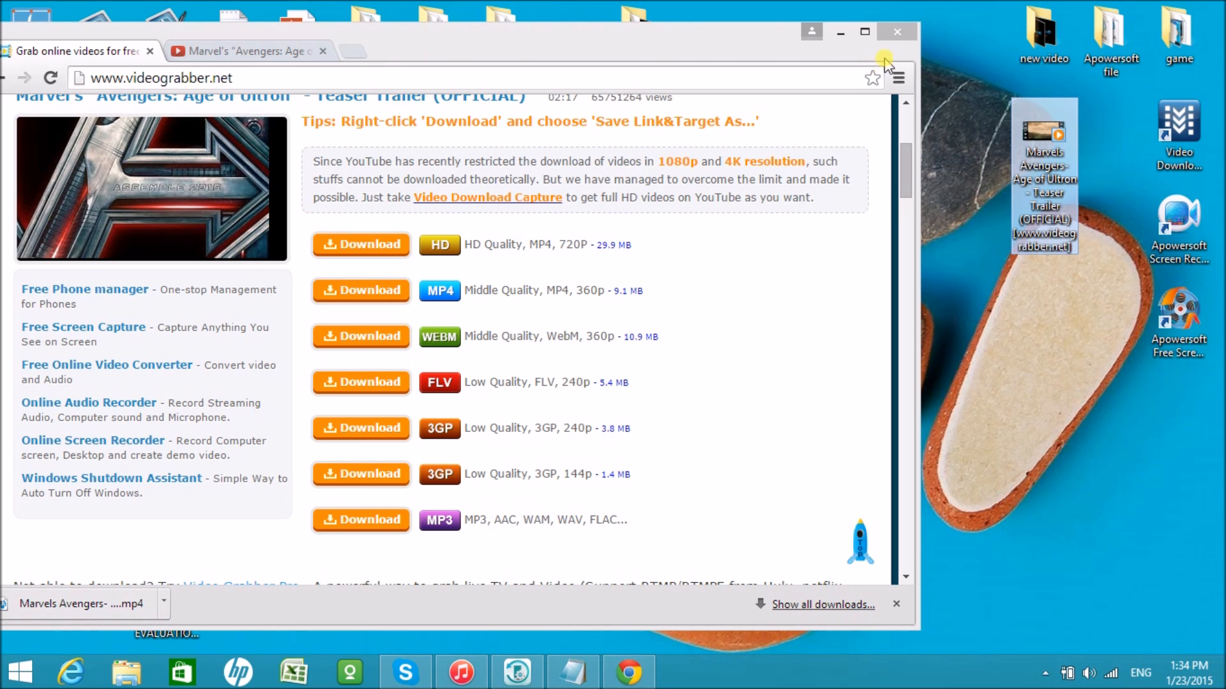
left_click(516, 671)
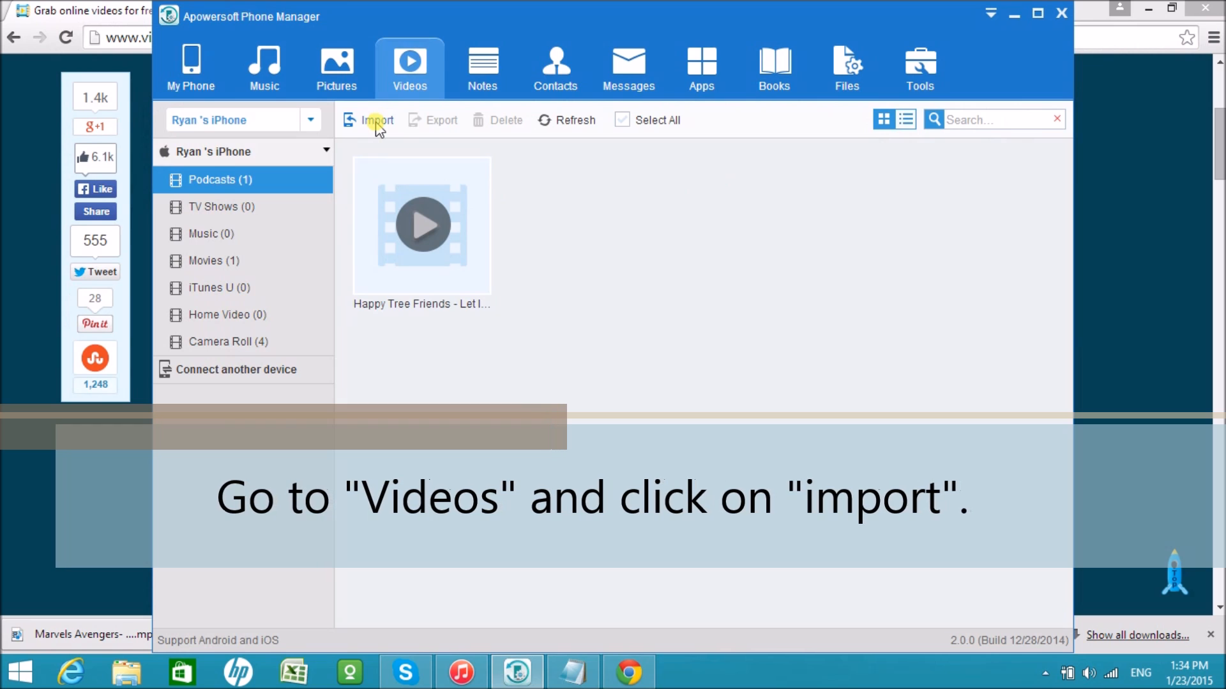
Step: Import the Marvels Avengers trailer MP4 from the desktop into the iPhone's videos
left_click(377, 119)
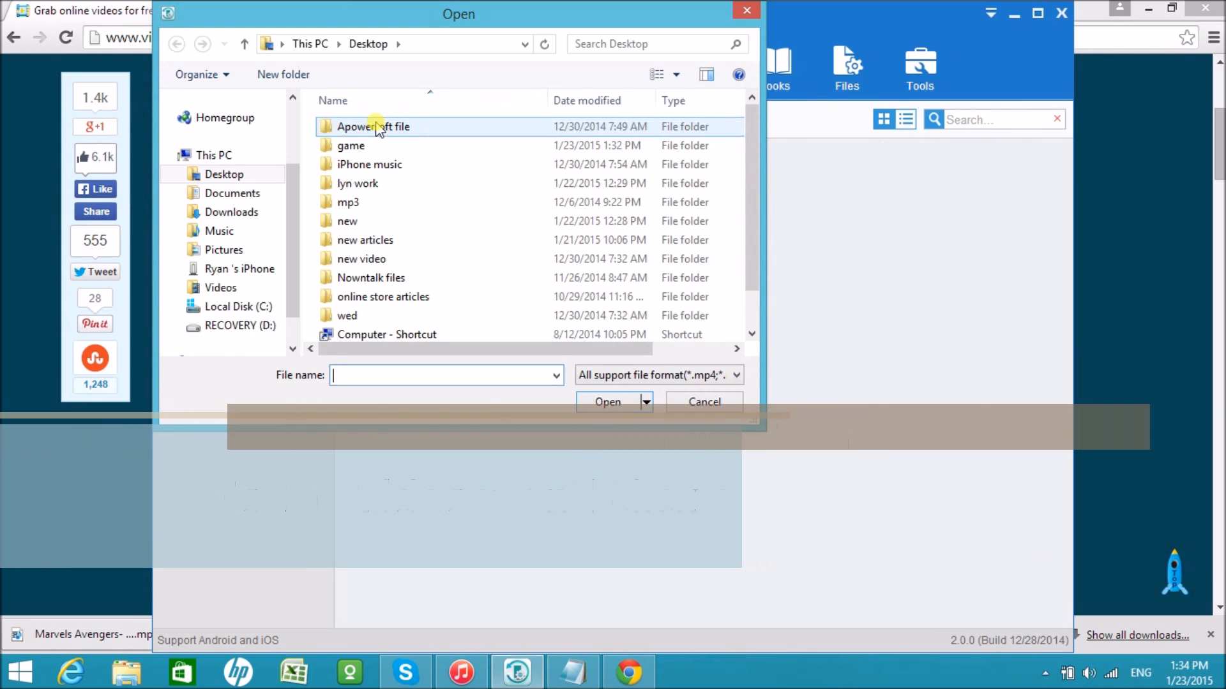
scroll("down", 3)
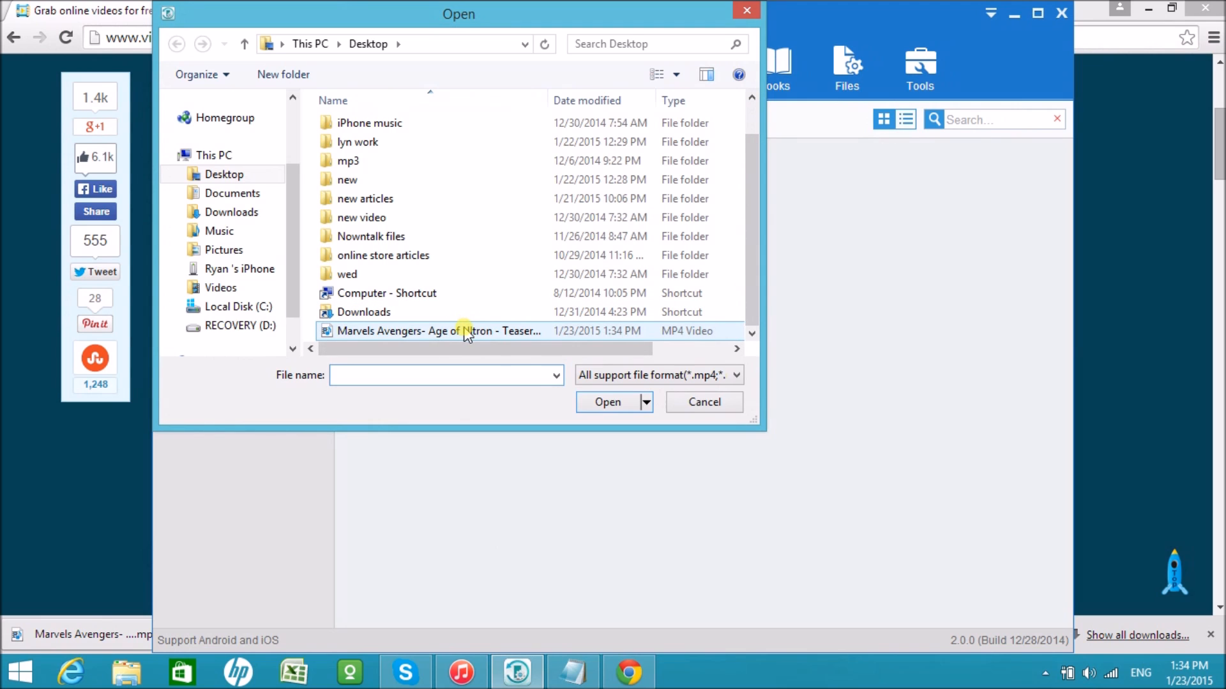
left_click(439, 331)
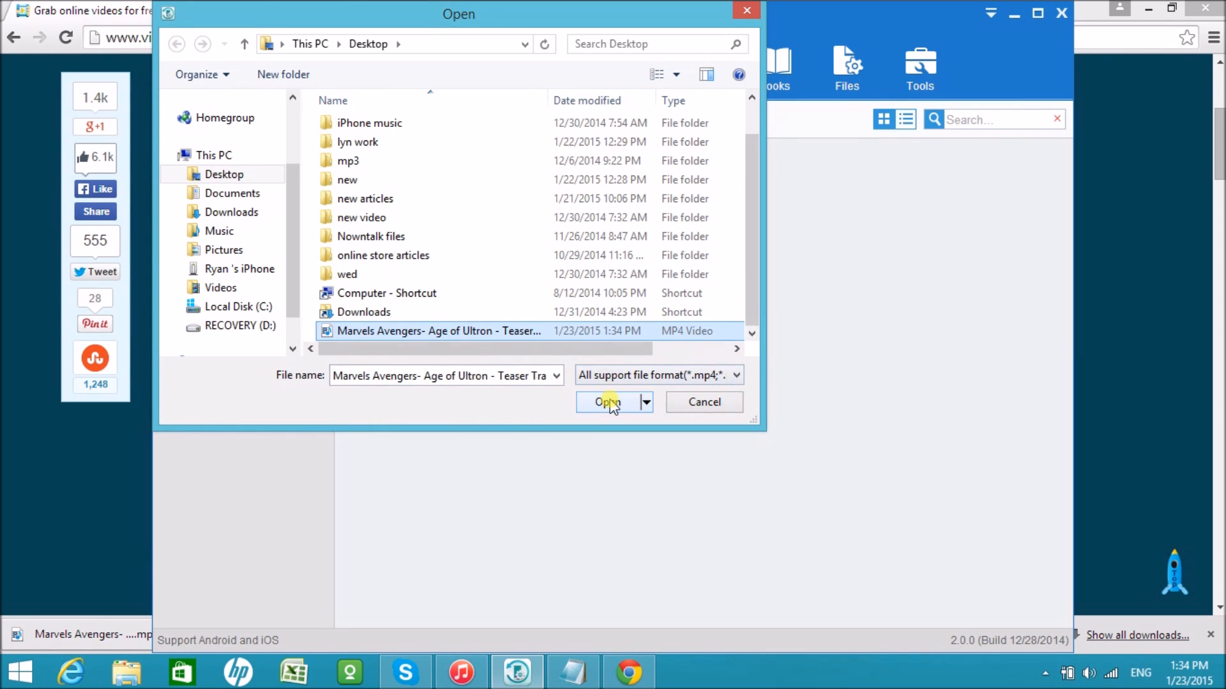
left_click(608, 401)
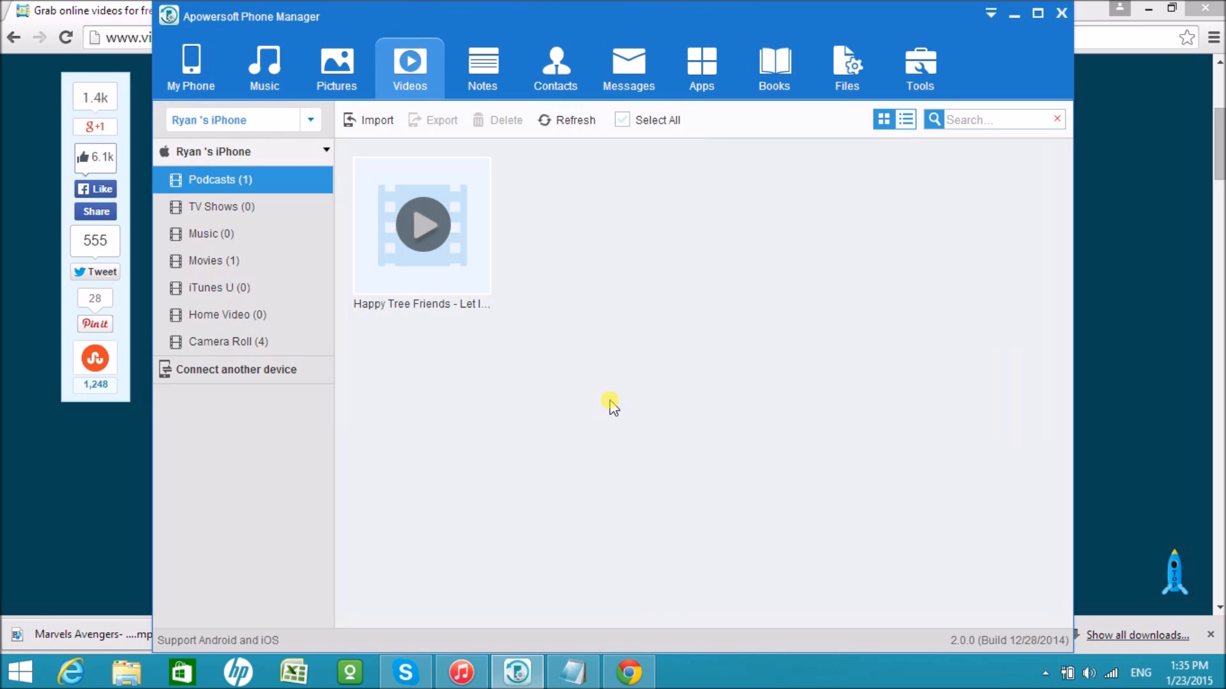
Step: Dismiss the import Success notice once the Avengers trailer lands in Podcasts
left_click(376, 119)
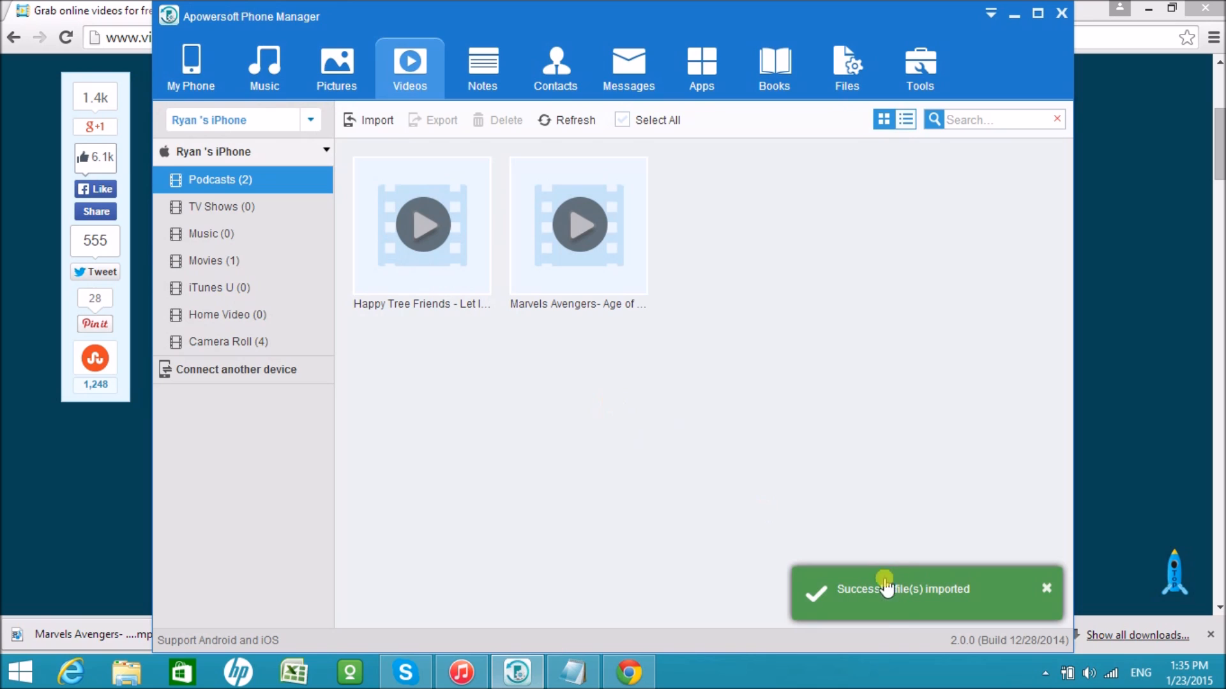
left_click(578, 226)
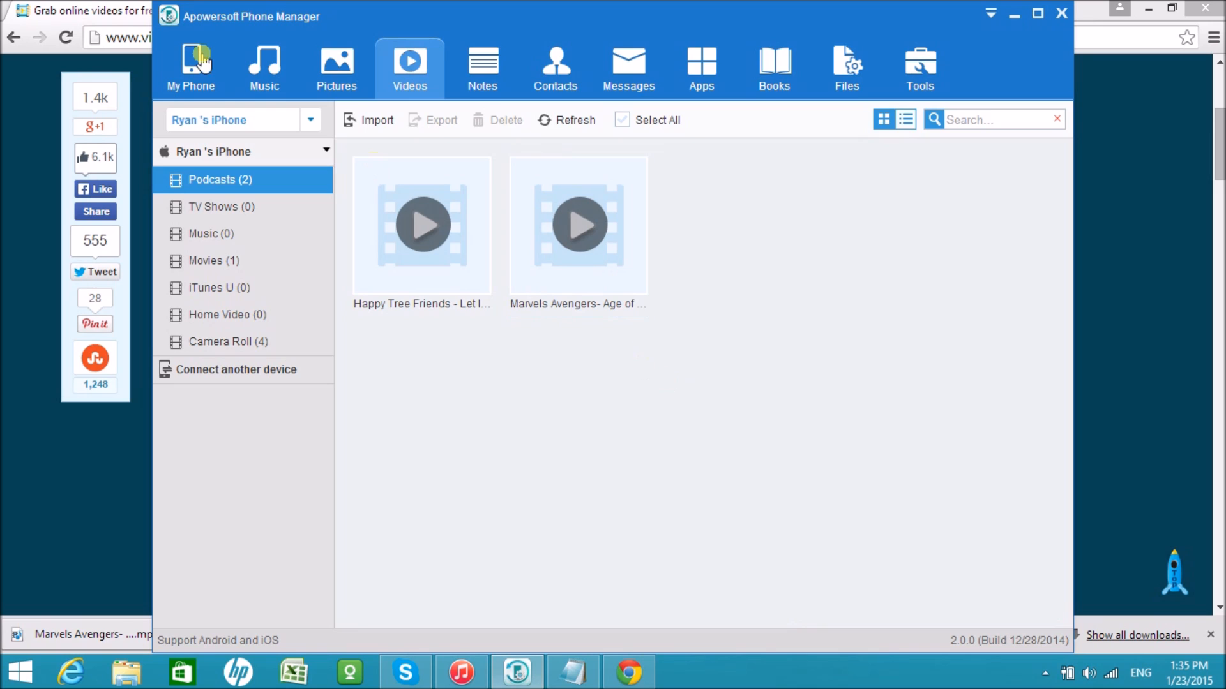
Step: Go to My Phone and eject the iPhone with the Disconnect button
left_click(190, 69)
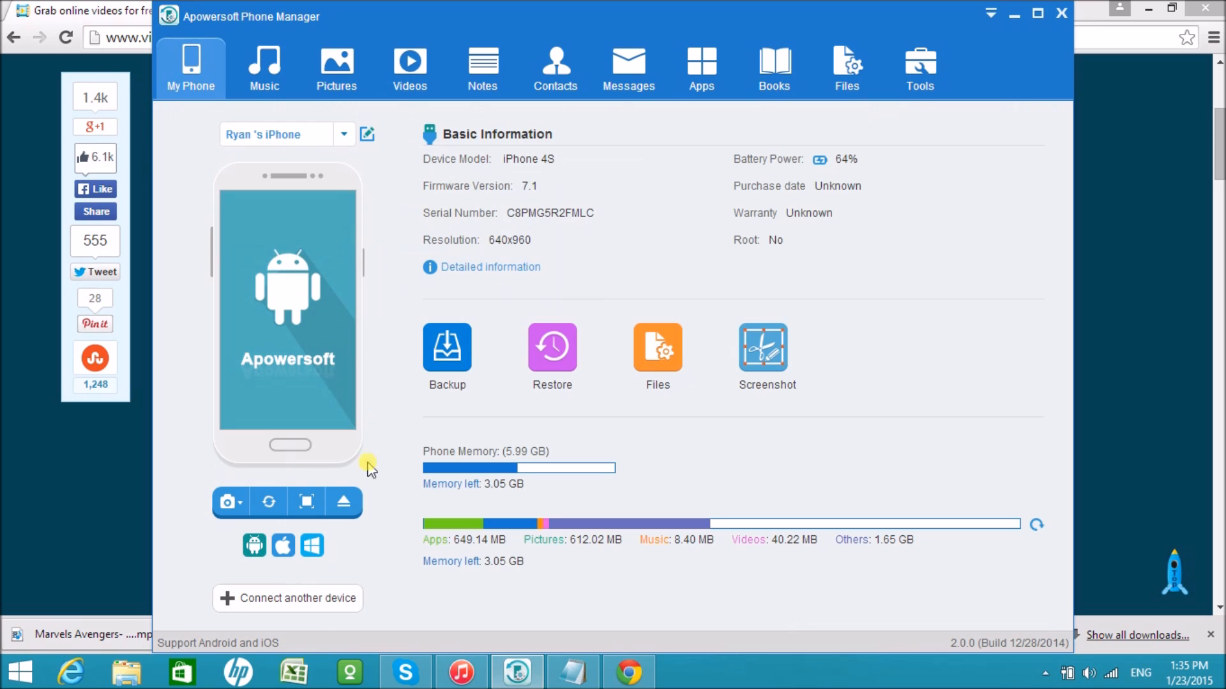
left_click(343, 502)
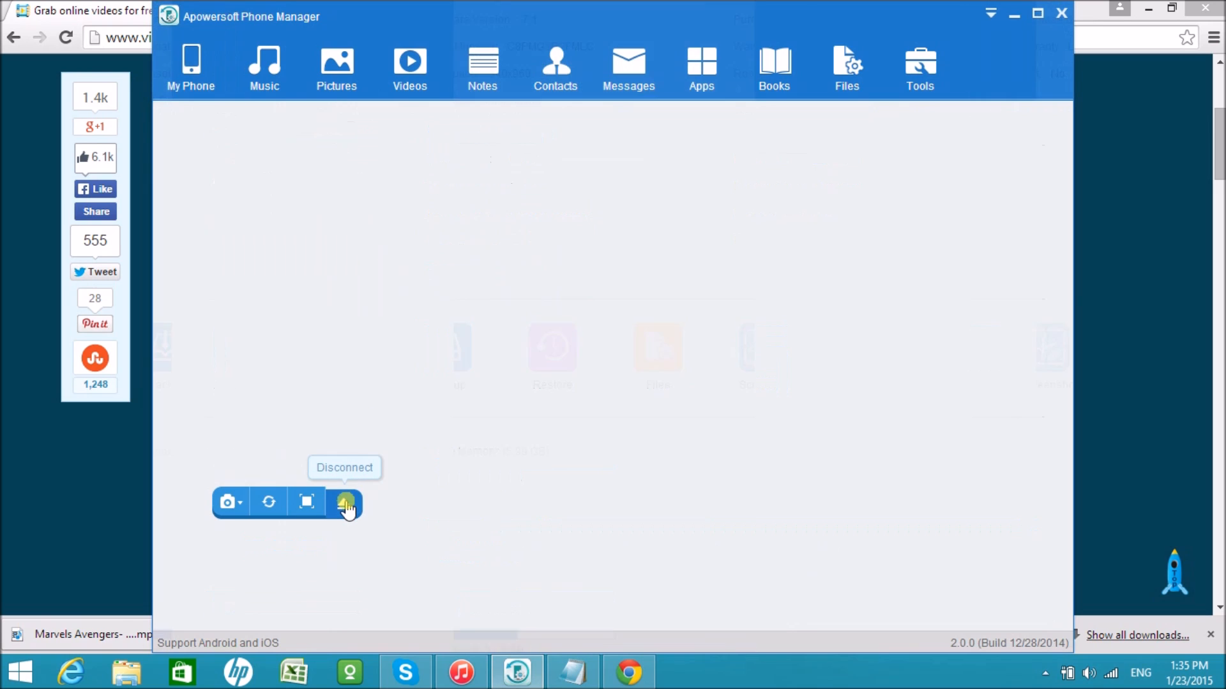
left_click(345, 503)
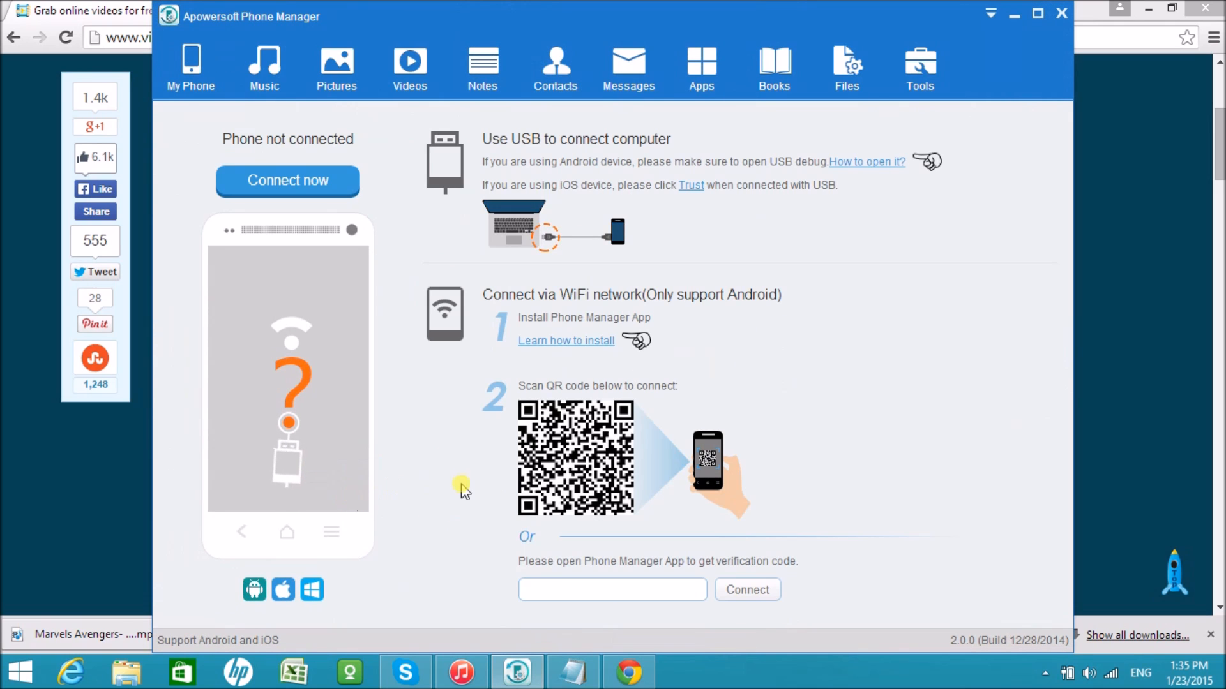